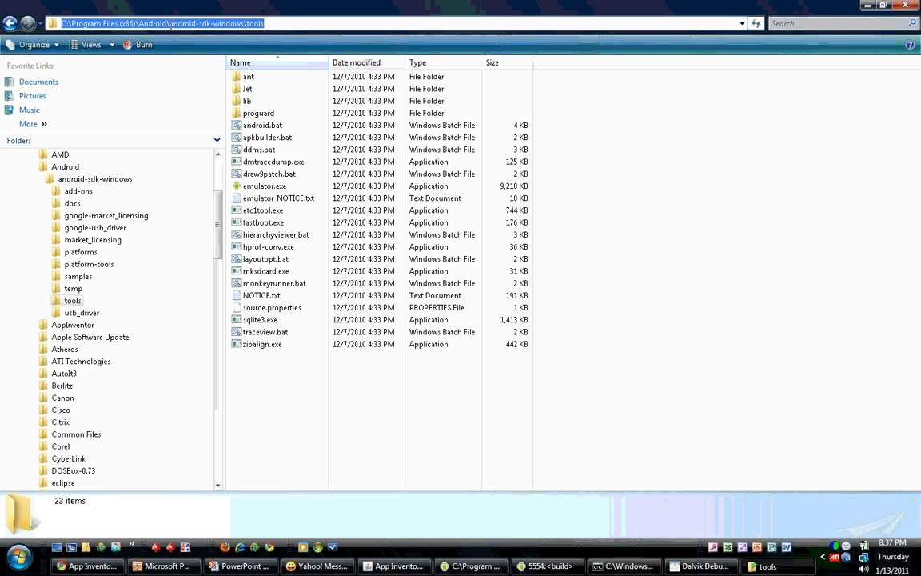
pyautogui.moveTo(302, 54)
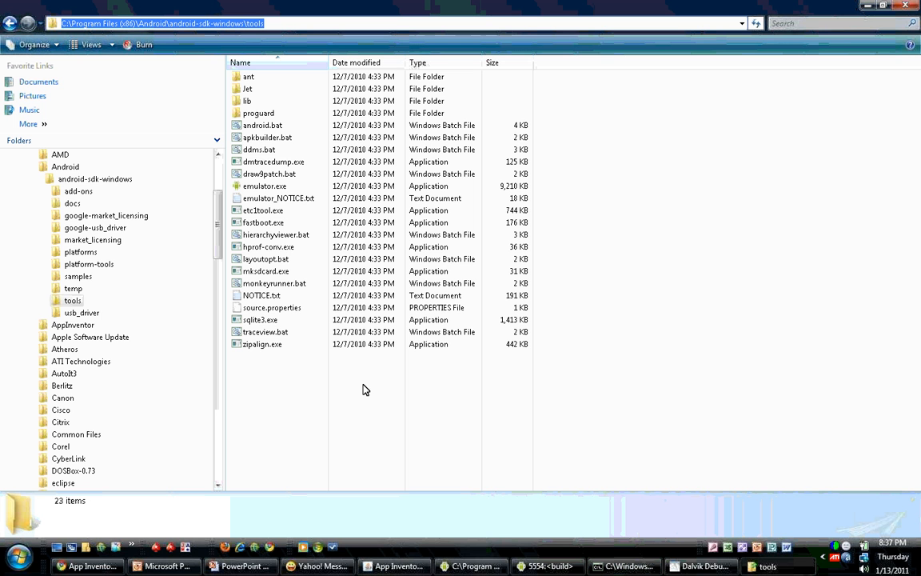
pyautogui.moveTo(349, 368)
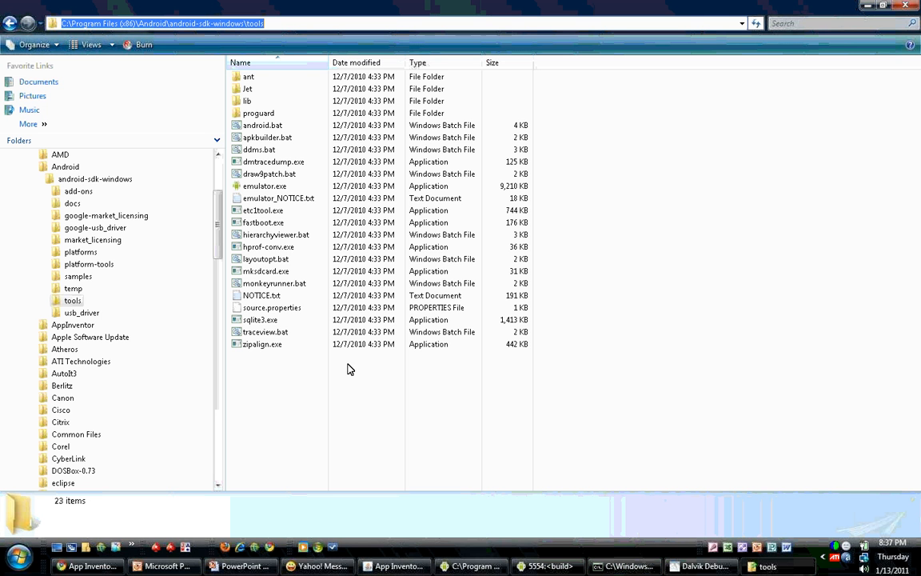
pyautogui.moveTo(323, 276)
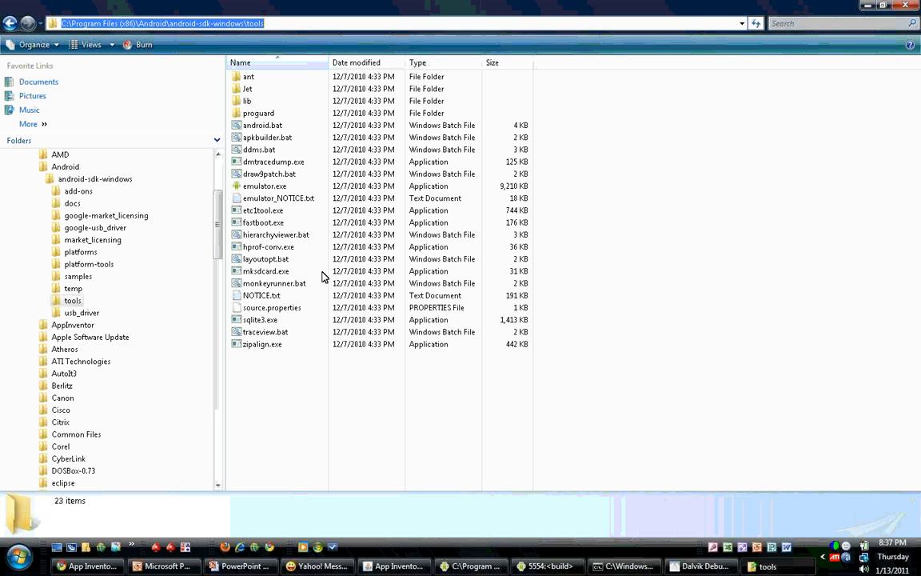
pyautogui.moveTo(272, 192)
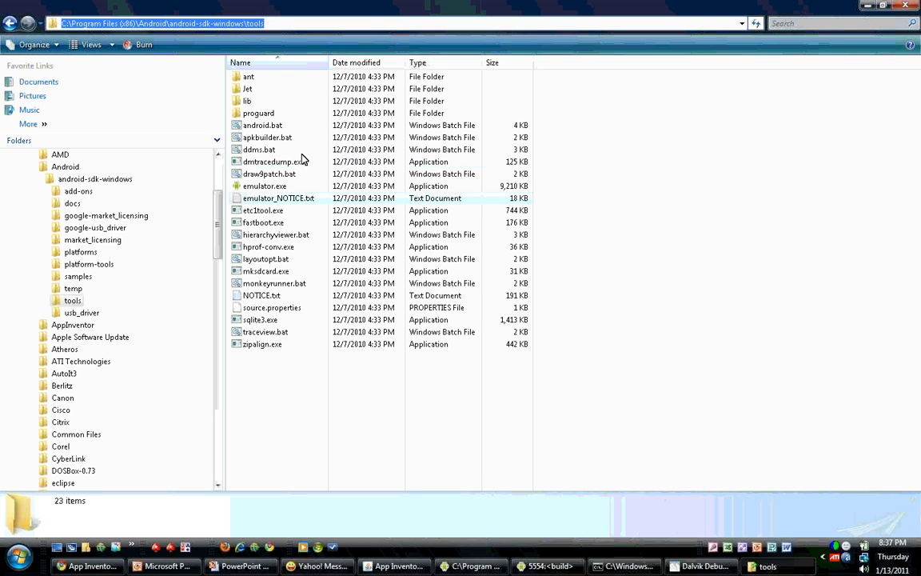
# Step: Bring the Dalvik Debug Monitor, showing emulator-5554 online and its log, to the front
pyautogui.click(265, 258)
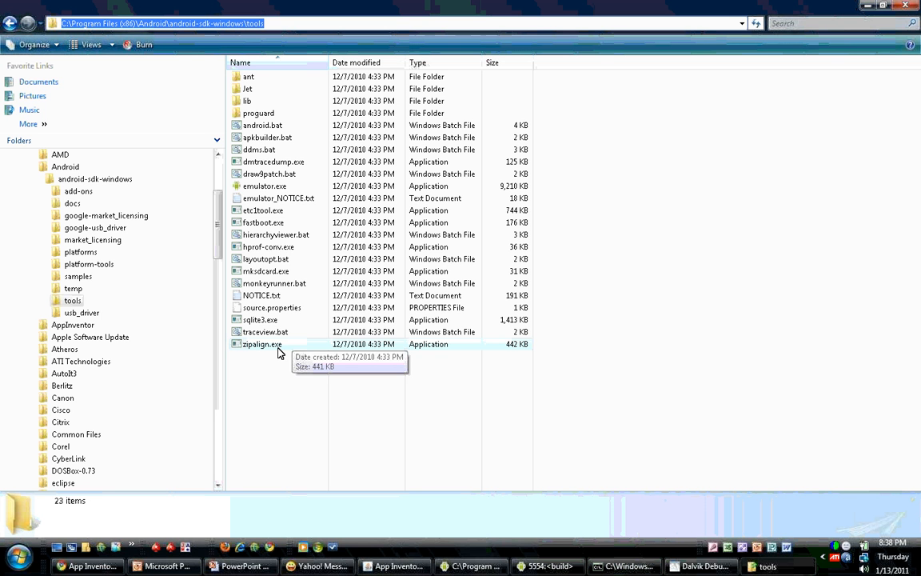
pyautogui.moveTo(297, 173)
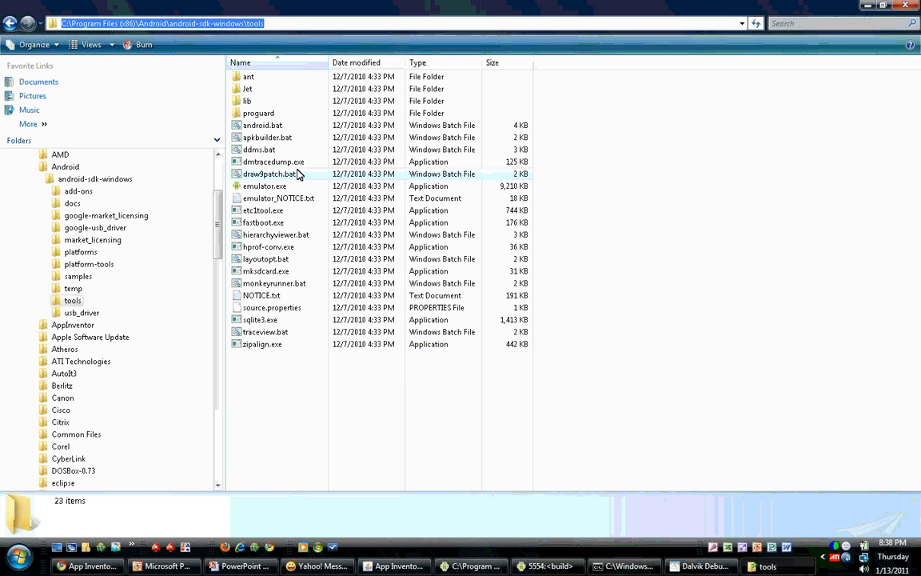
pyautogui.moveTo(287, 149)
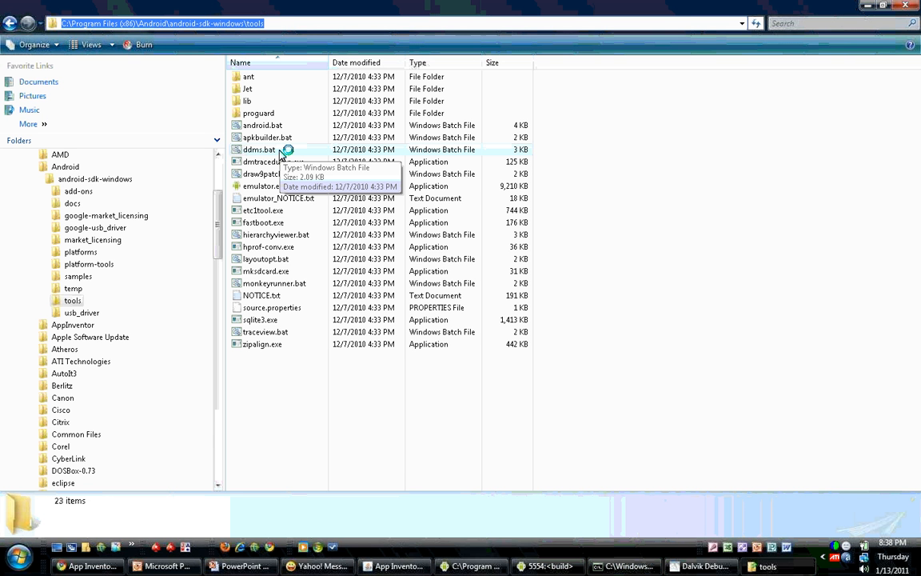
pyautogui.moveTo(527, 390)
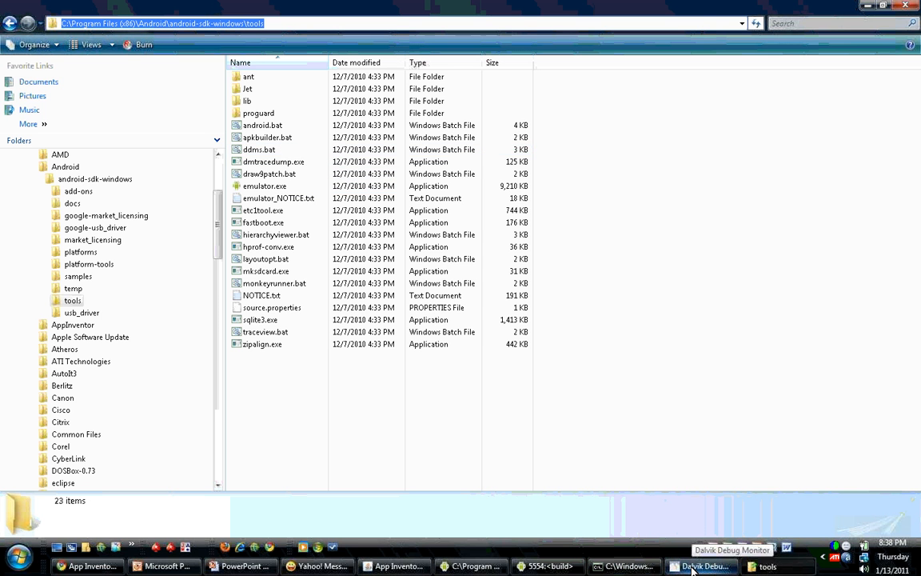
pyautogui.click(701, 566)
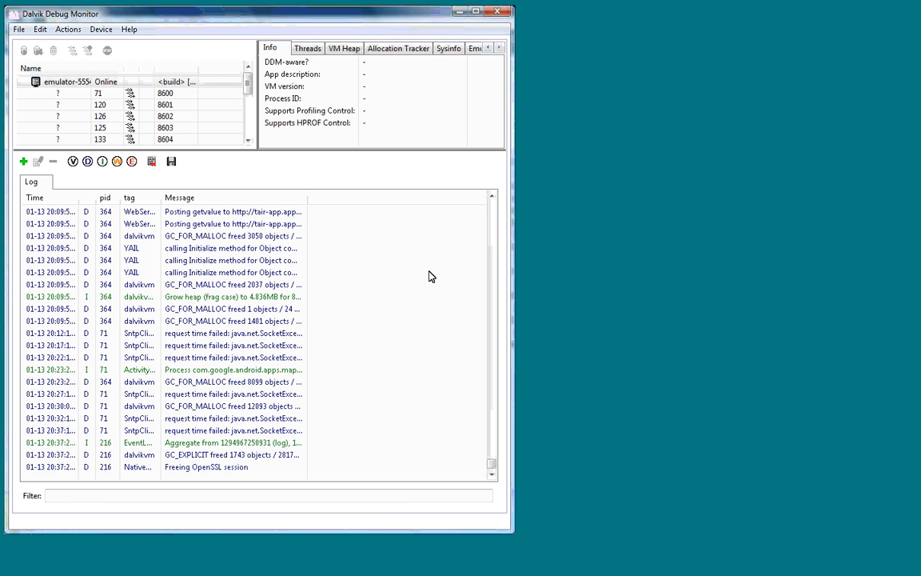
pyautogui.moveTo(424, 272)
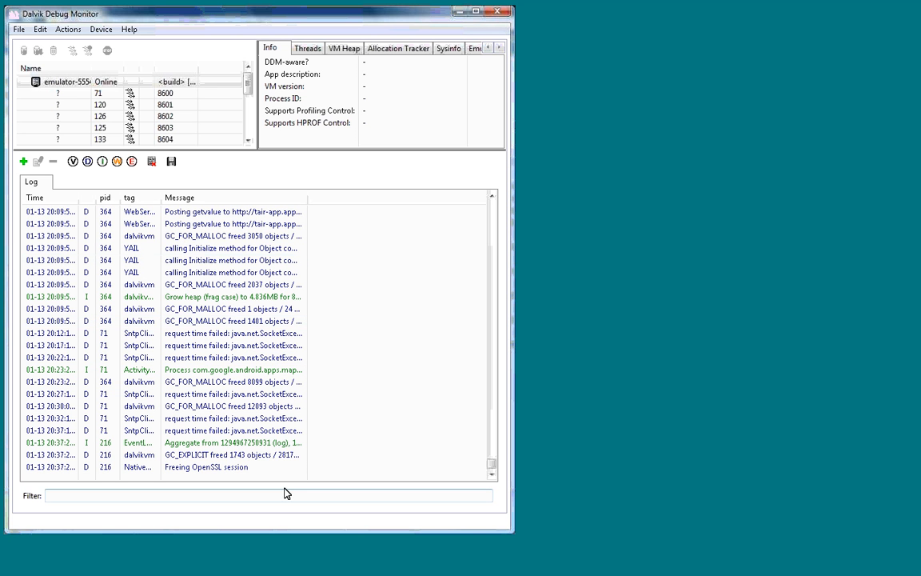
pyautogui.moveTo(497, 462)
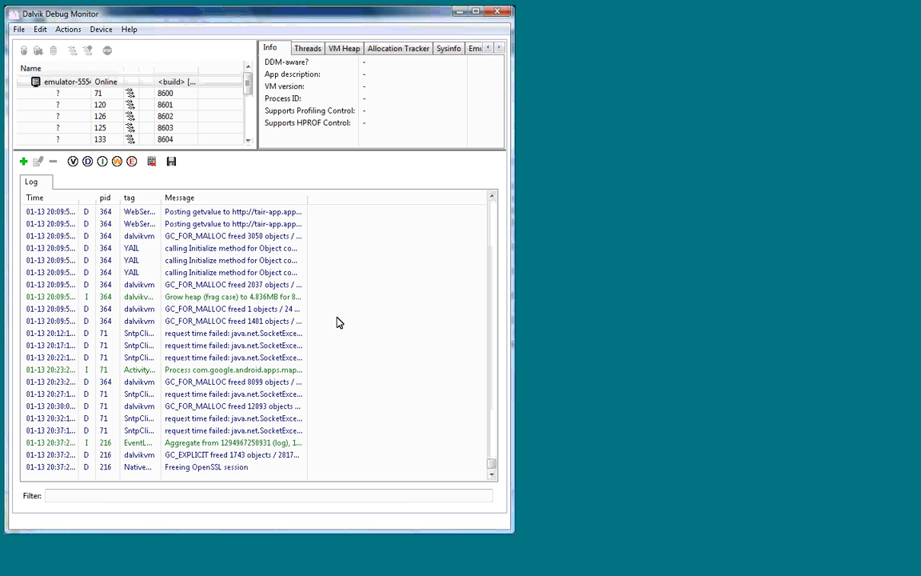
pyautogui.moveTo(344, 295)
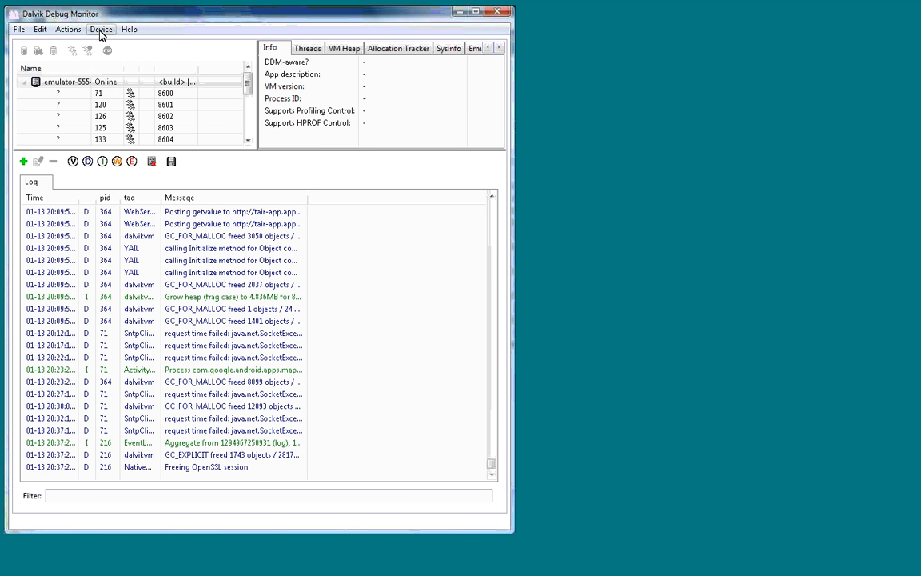
pyautogui.click(100, 29)
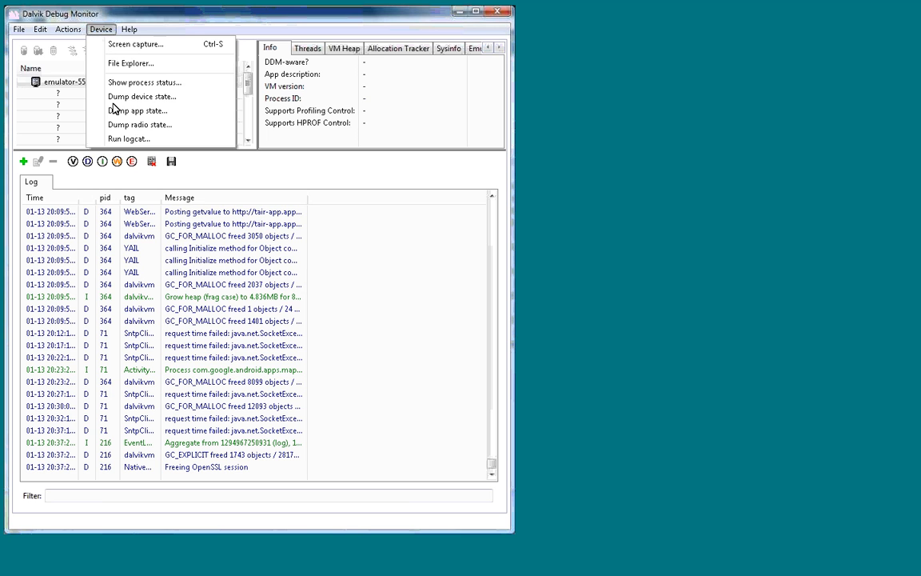
pyautogui.click(128, 139)
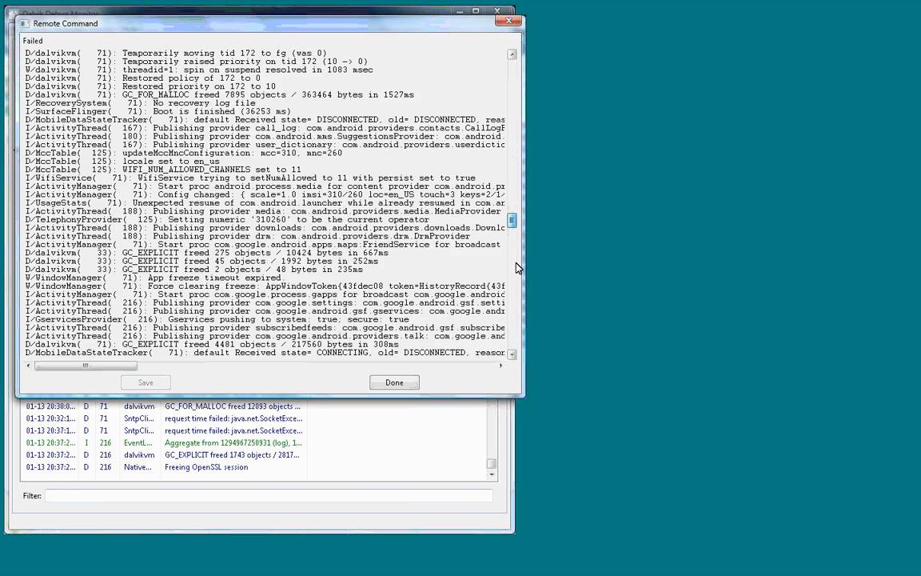
pyautogui.scroll(-3)
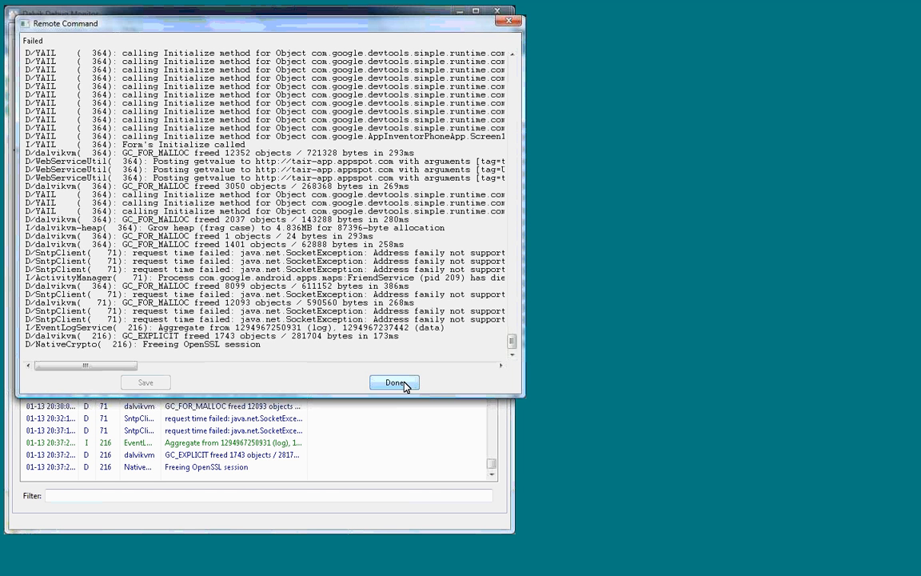
pyautogui.click(393, 382)
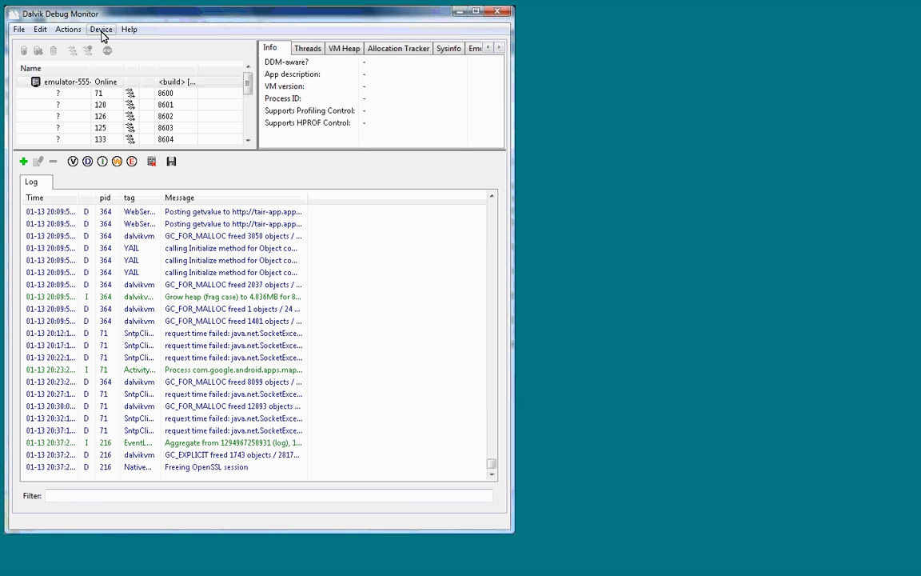
pyautogui.click(101, 28)
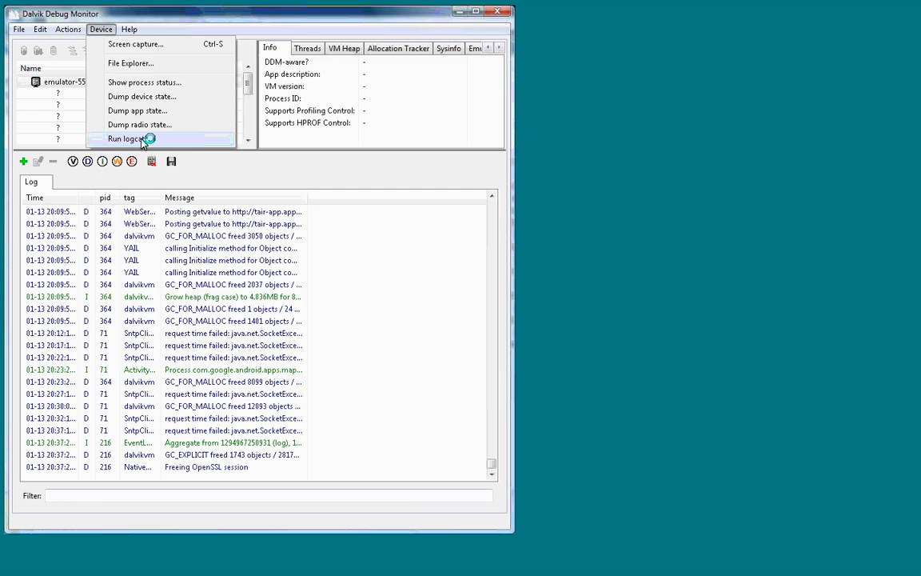
pyautogui.click(121, 138)
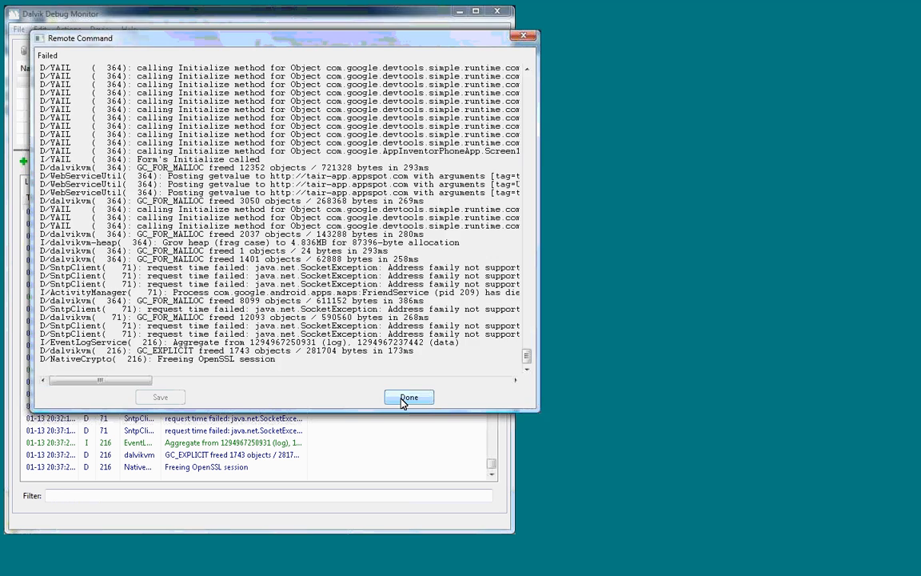
pyautogui.click(409, 397)
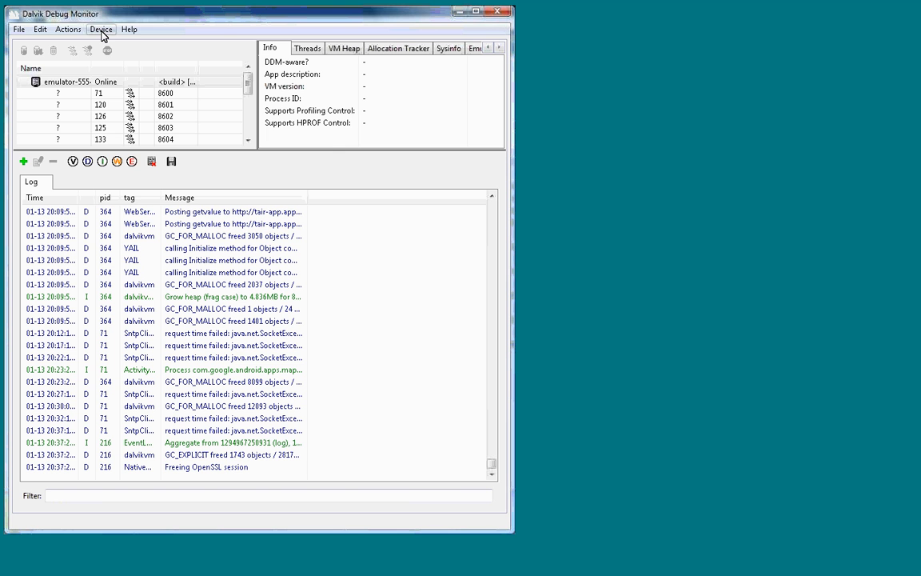
pyautogui.click(101, 29)
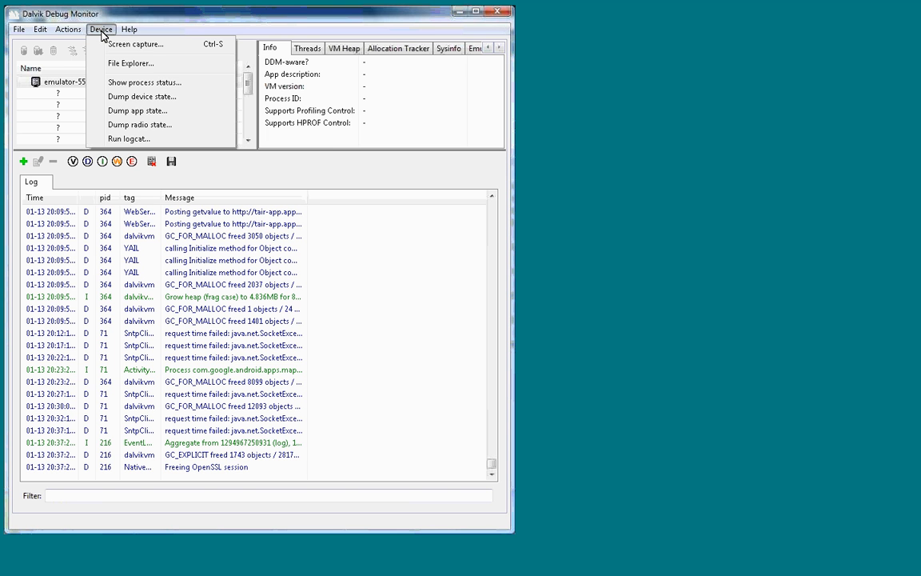
# Step: Capture the emulator's screen and rotate the screenshot image
pyautogui.click(136, 44)
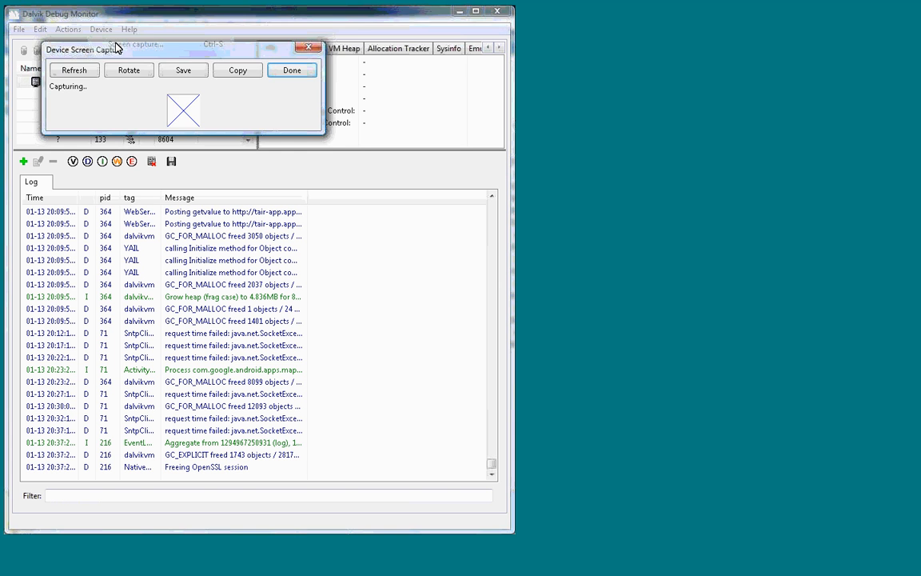
pyautogui.click(74, 70)
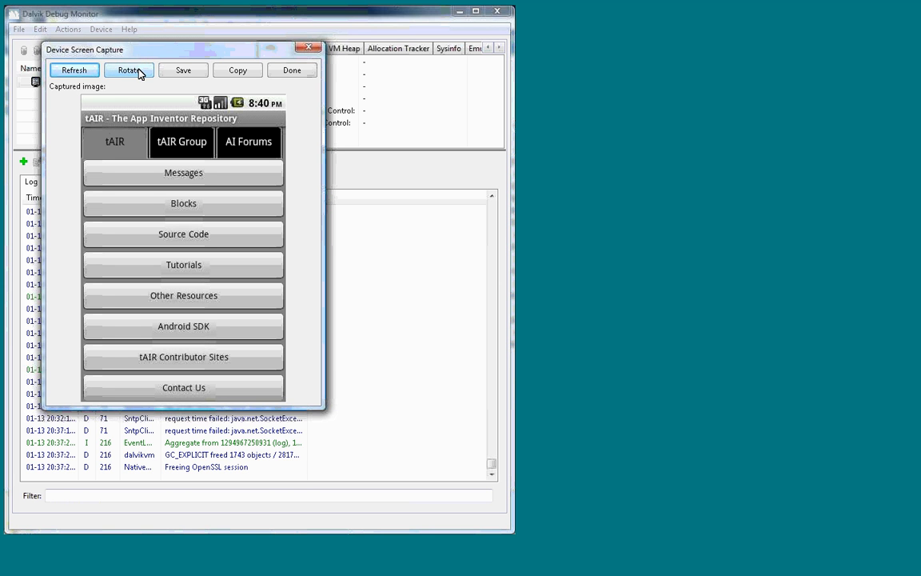
pyautogui.click(129, 70)
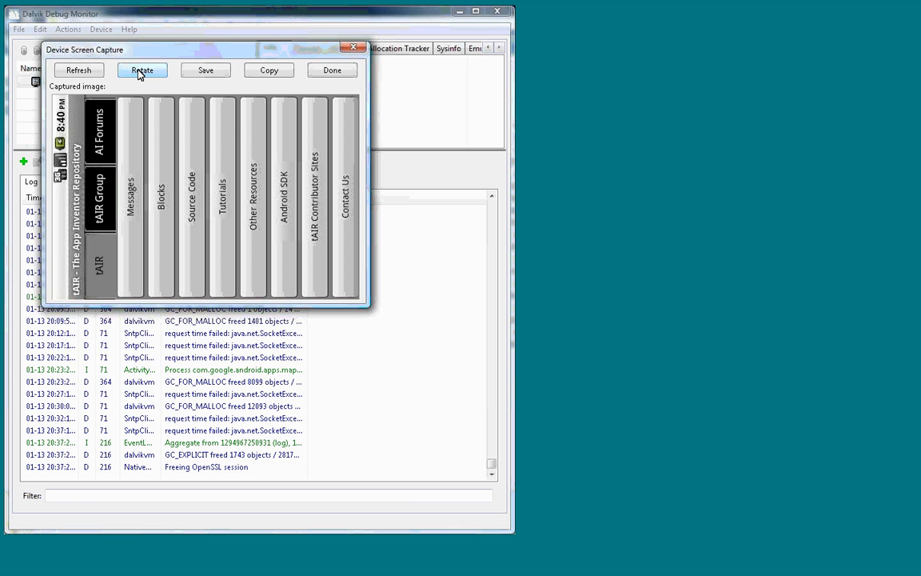
pyautogui.click(142, 70)
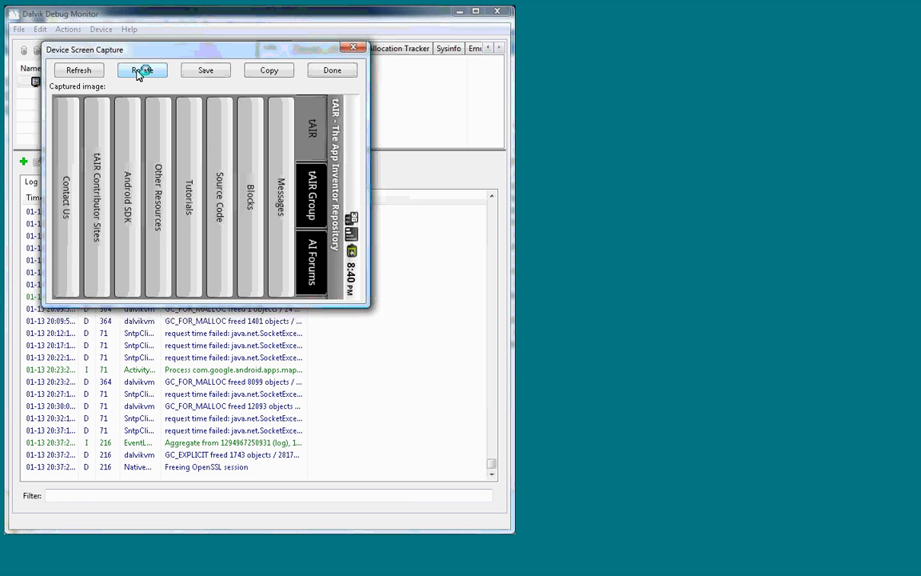
pyautogui.click(142, 69)
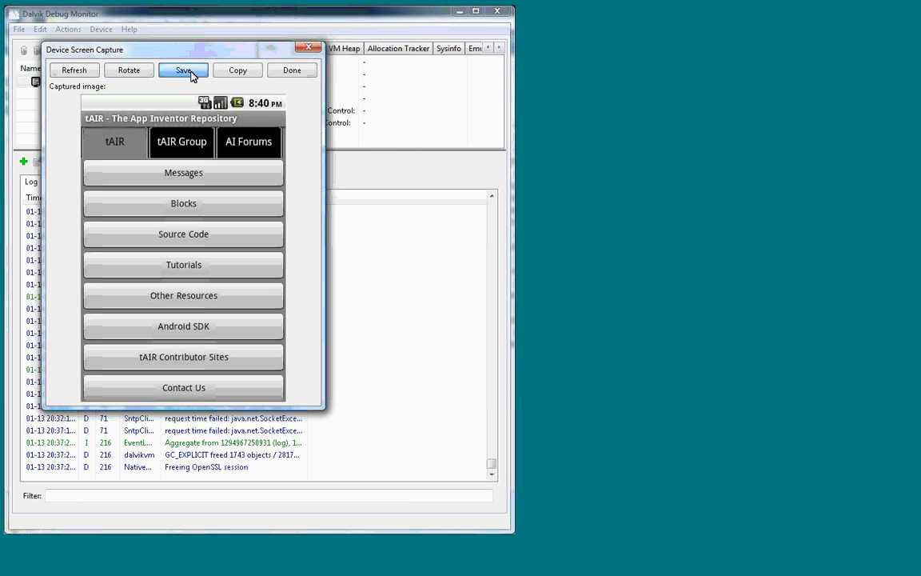
# Step: Cancel saving the screenshot, refresh it to the tAIR Group page, and close the capture
pyautogui.click(183, 70)
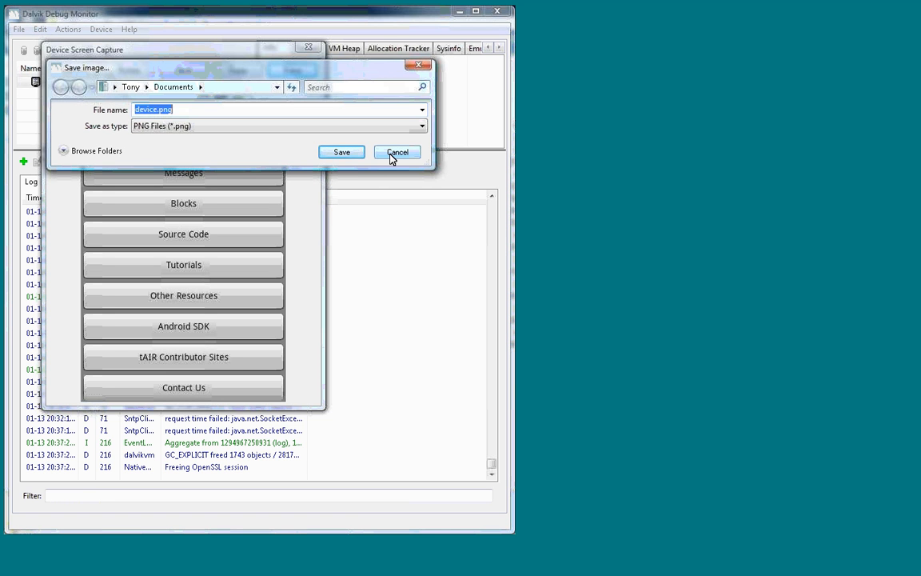
pyautogui.click(397, 151)
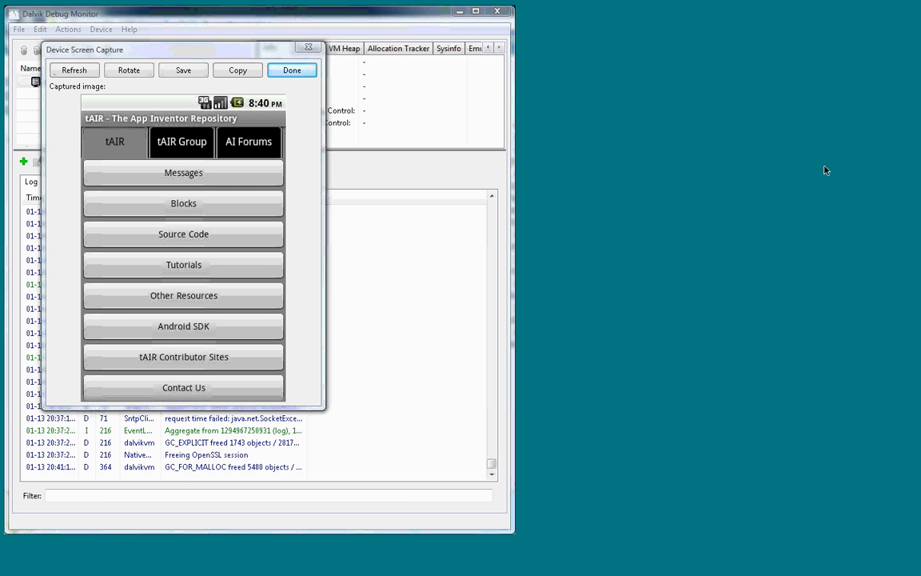
pyautogui.moveTo(632, 131)
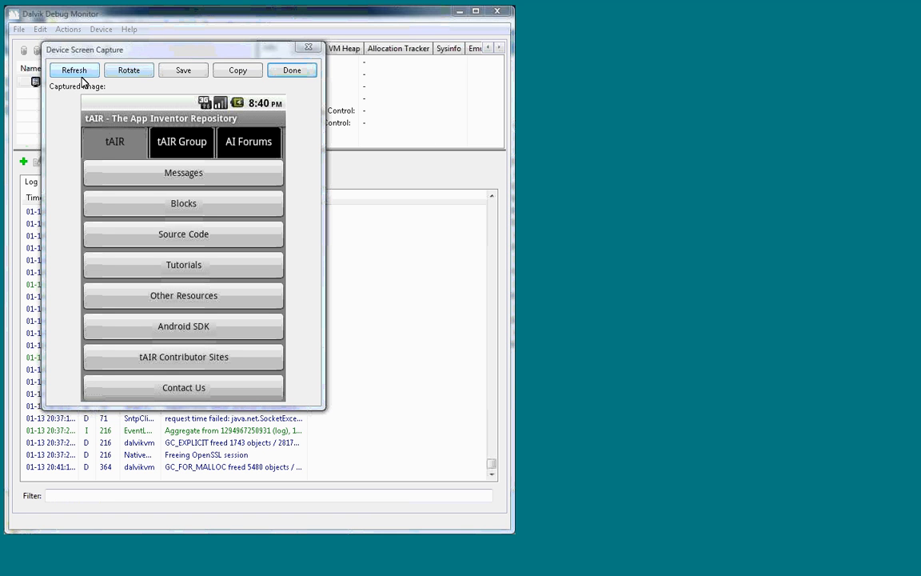
pyautogui.click(73, 70)
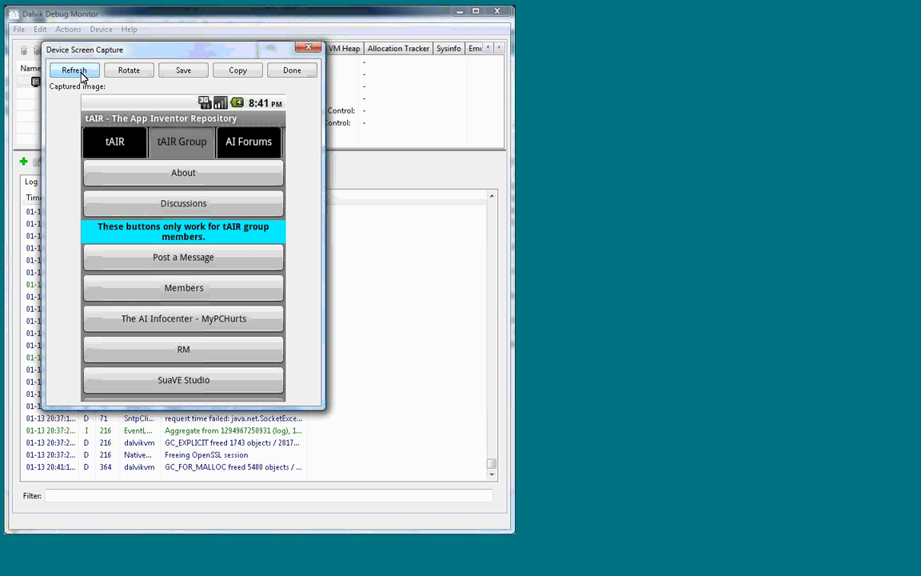
pyautogui.moveTo(117, 70)
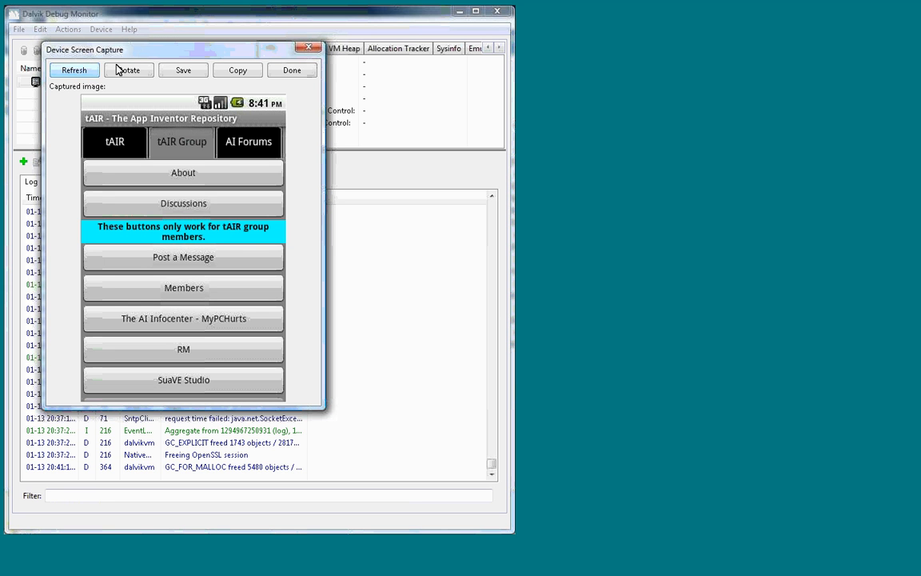
pyautogui.moveTo(302, 81)
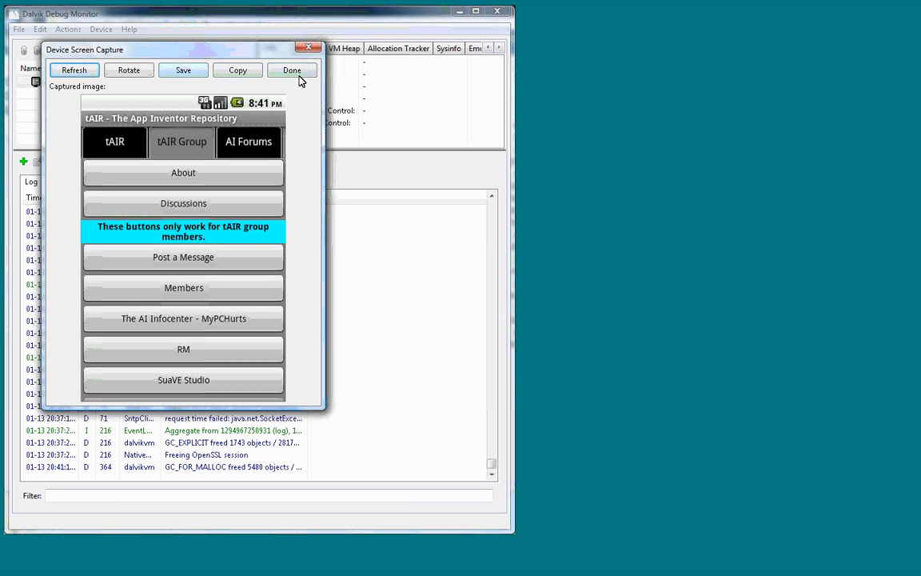
pyautogui.click(291, 69)
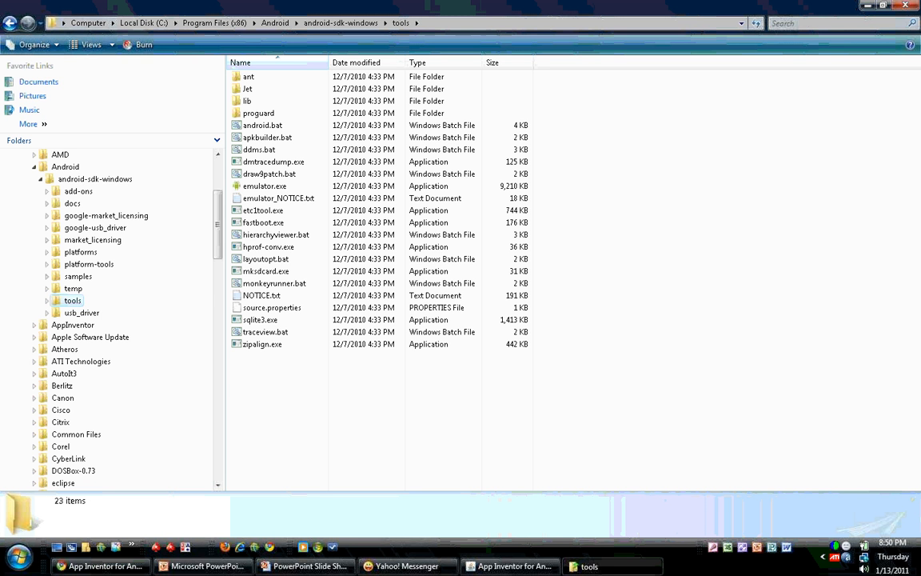
pyautogui.moveTo(342, 401)
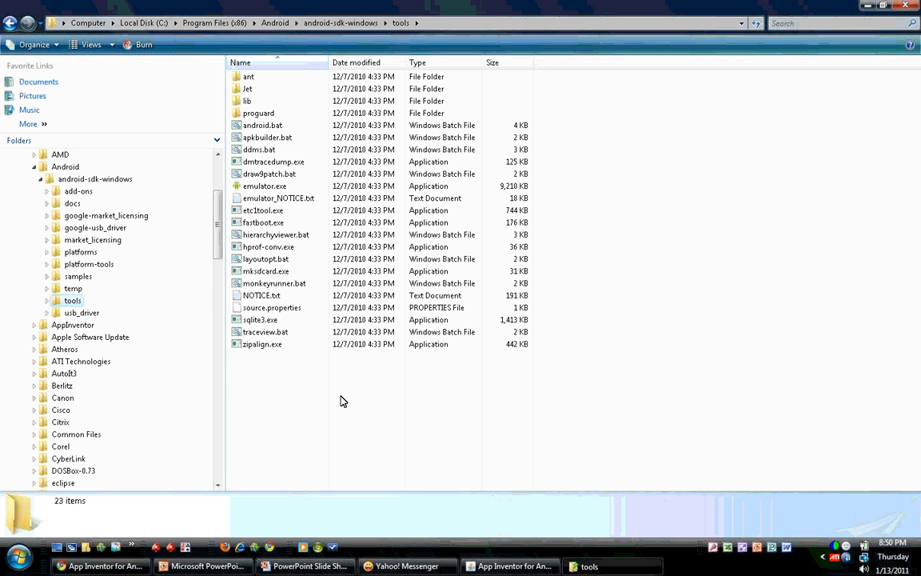
pyautogui.moveTo(94, 178)
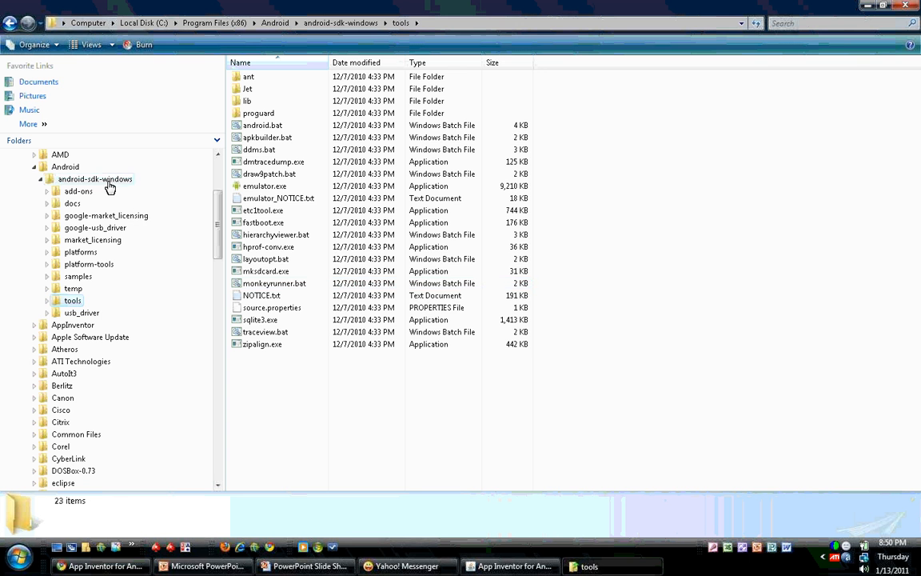
# Step: Go to the android-sdk-windows folder and launch SDK Manager.exe
pyautogui.click(95, 178)
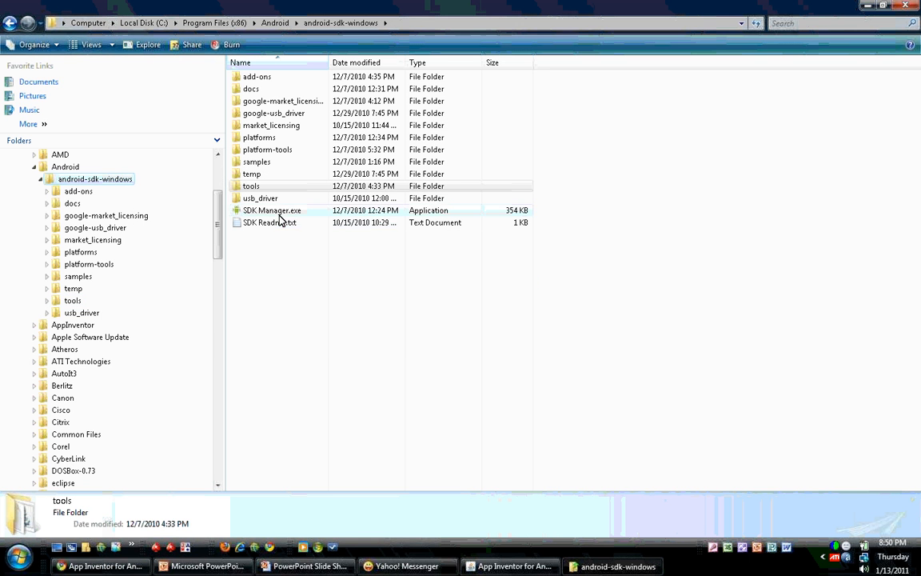
pyautogui.moveTo(272, 210)
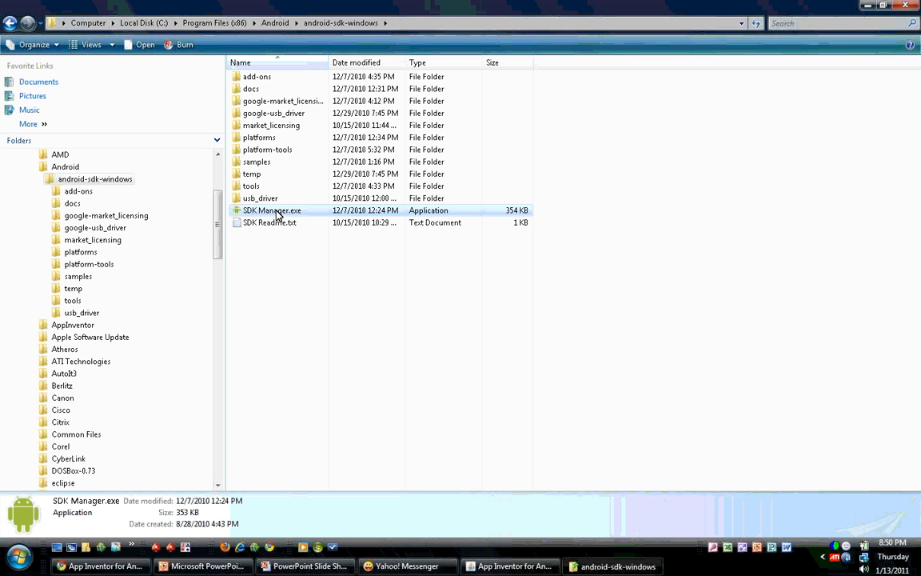
pyautogui.doubleClick(272, 210)
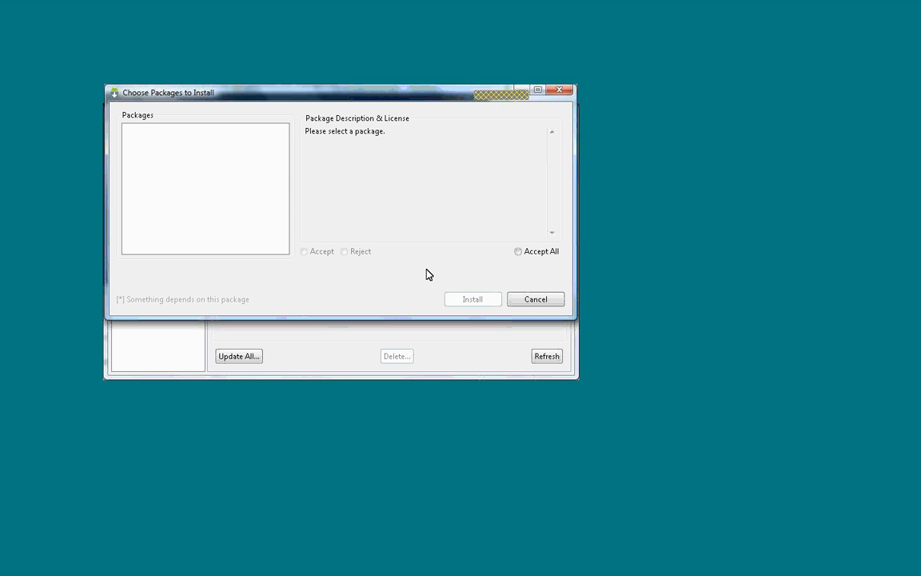
pyautogui.moveTo(419, 269)
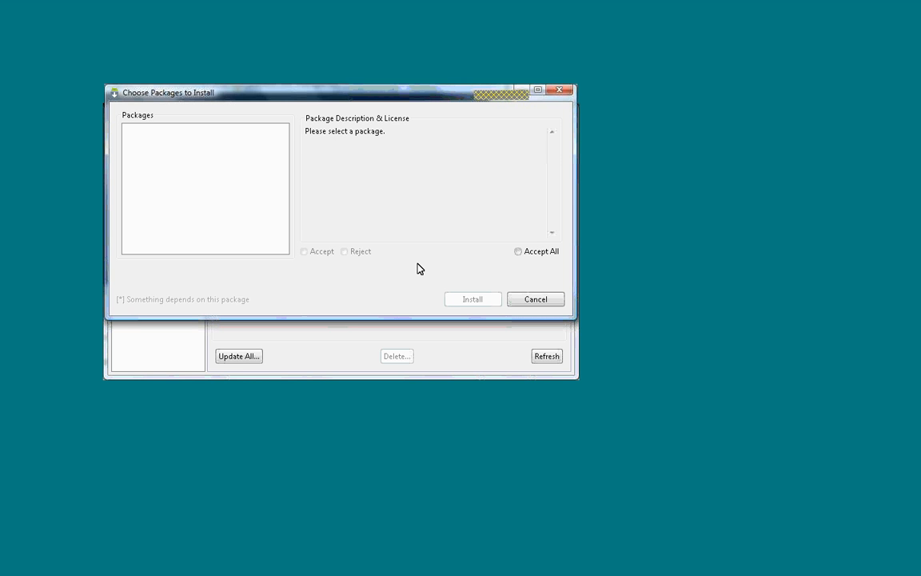
pyautogui.moveTo(303, 217)
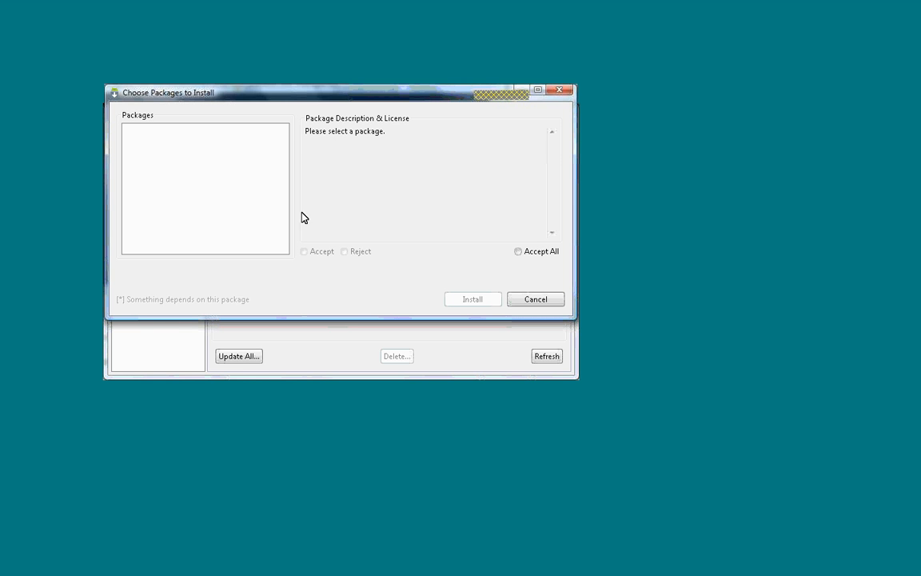
pyautogui.moveTo(307, 261)
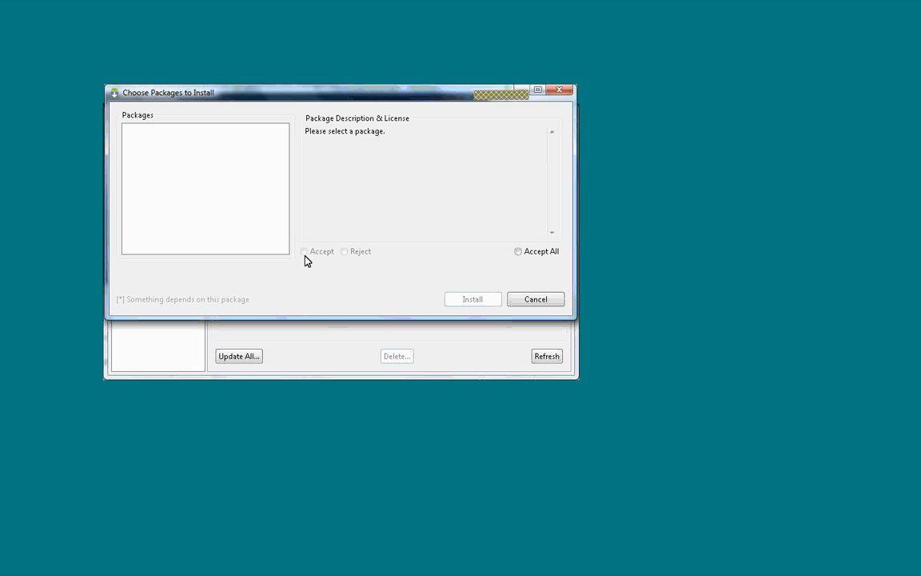
pyautogui.moveTo(466, 318)
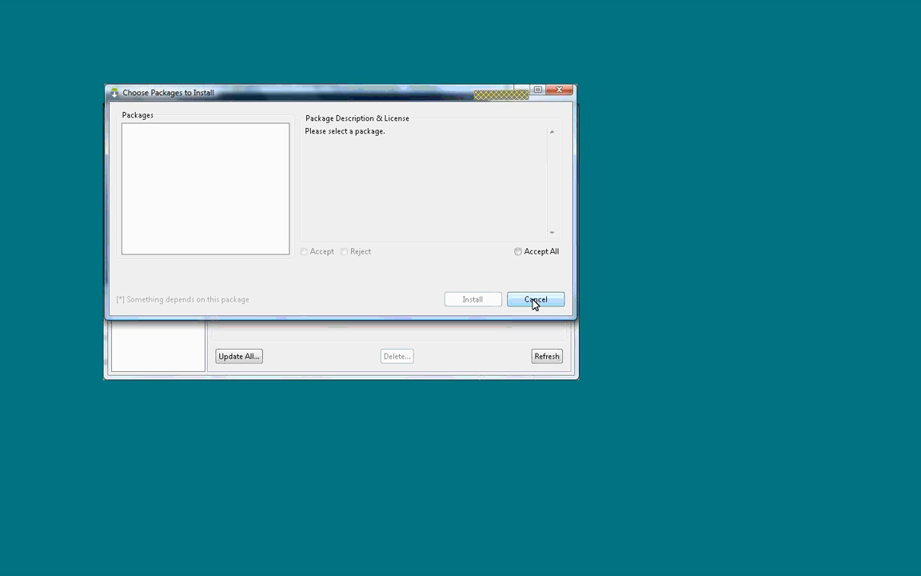
# Step: Cancel the Choose Packages to Install dialog to show installed packages
pyautogui.click(534, 298)
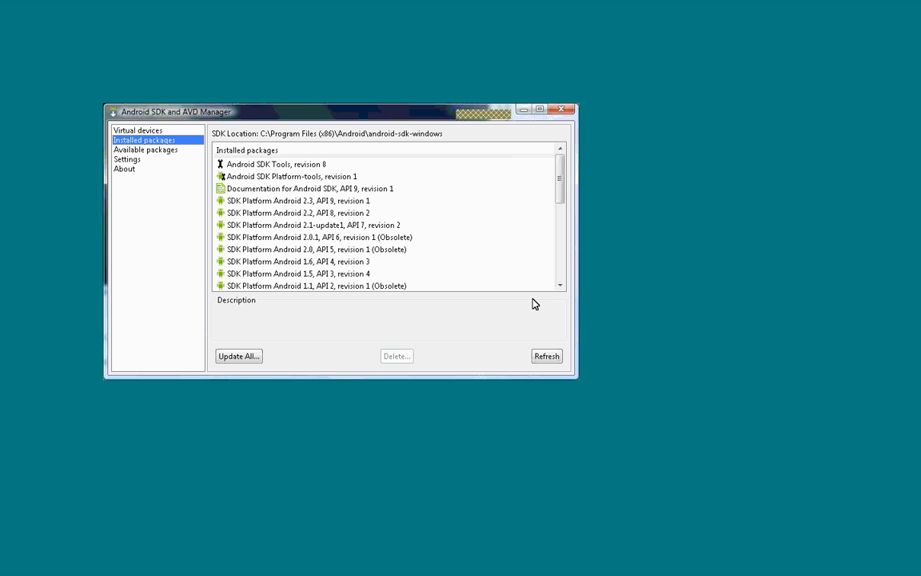
pyautogui.moveTo(204, 232)
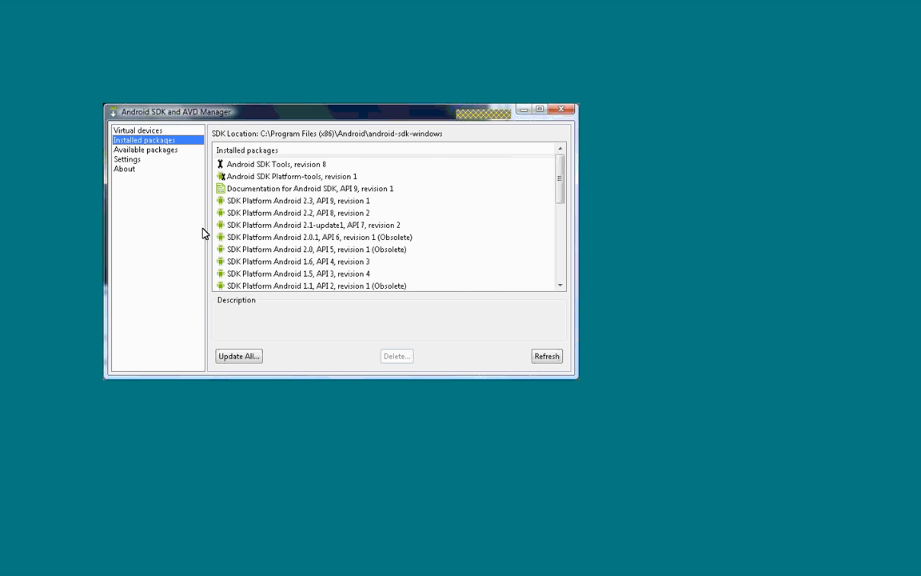
# Step: Show the Virtual devices list and start a new AVD
pyautogui.click(137, 130)
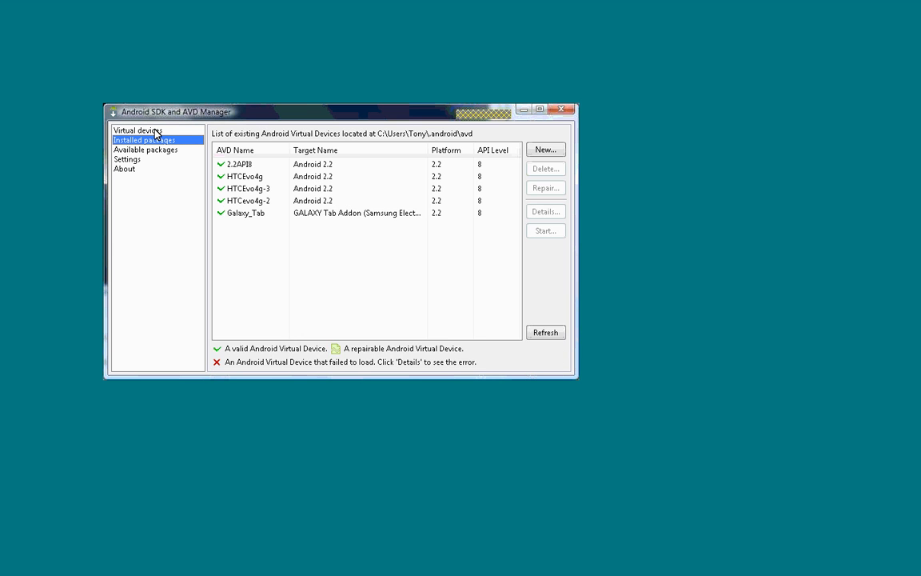
pyautogui.click(137, 129)
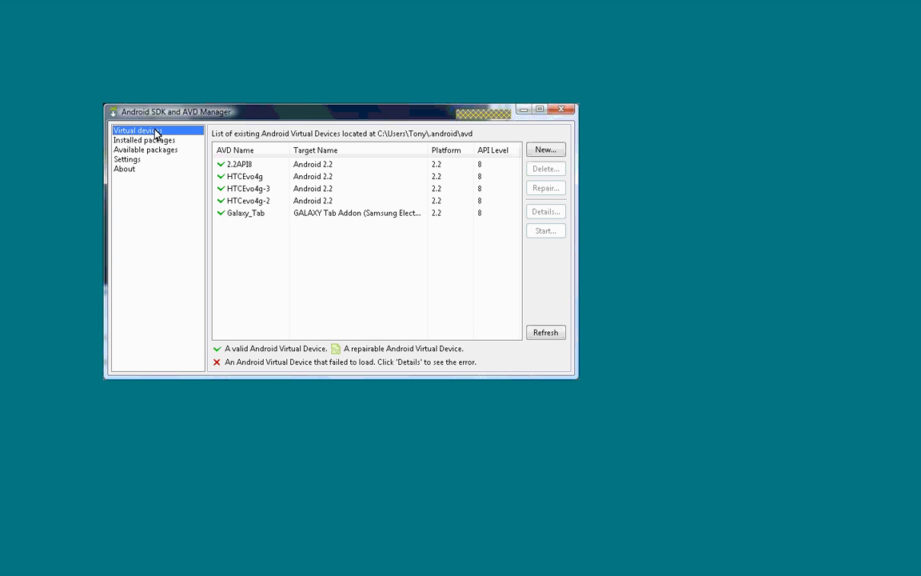
pyautogui.moveTo(158, 135)
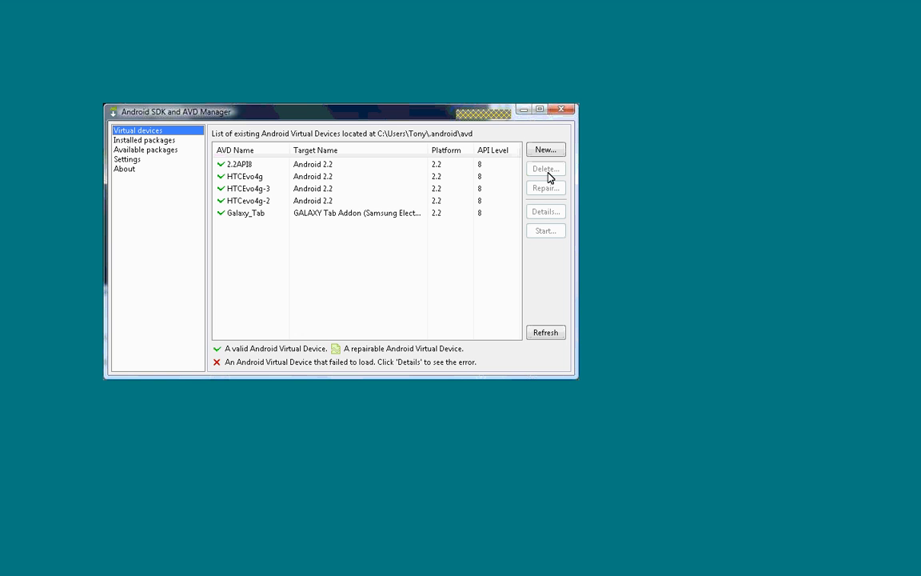
pyautogui.moveTo(546, 150)
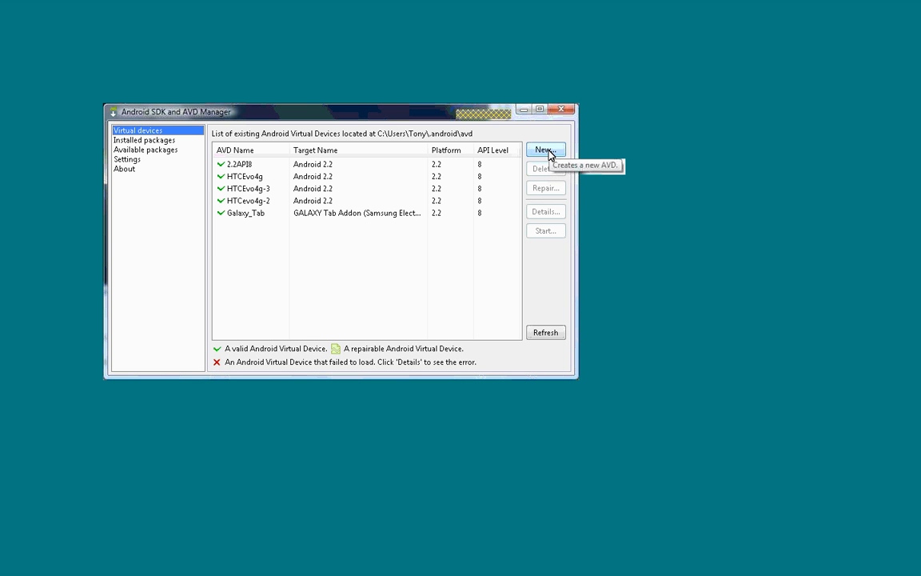
pyautogui.click(546, 151)
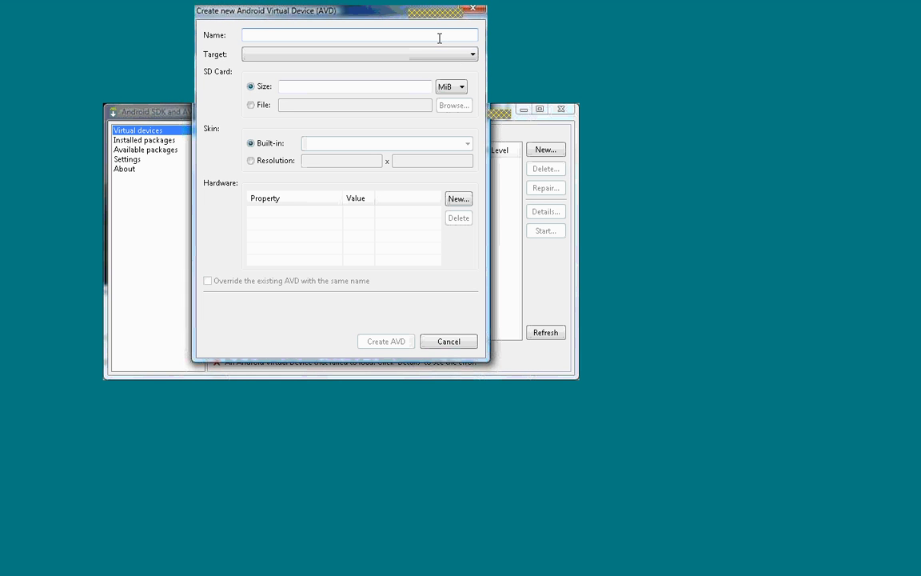
# Step: Name the new AVD 'tAIR' and target Android 2.2 - API Level 8
pyautogui.write('tAIR')
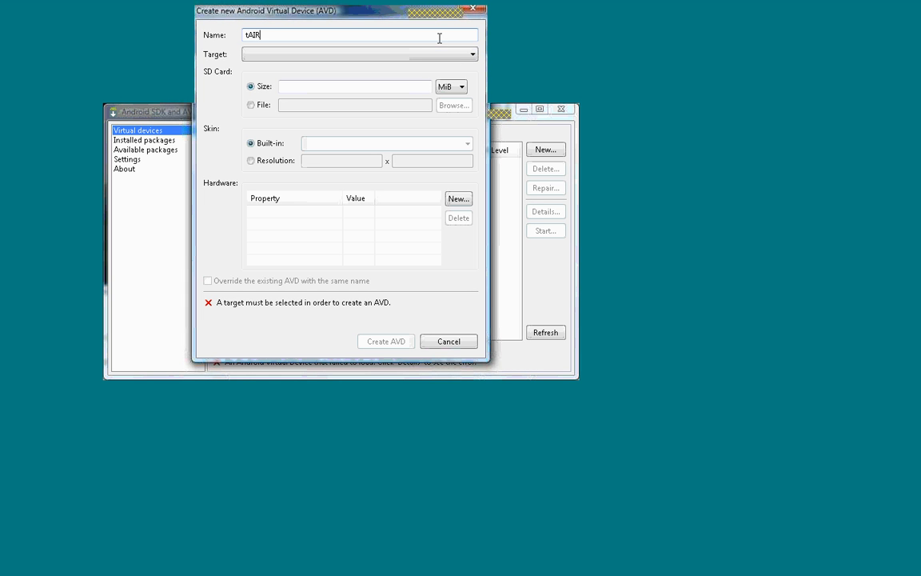
pyautogui.click(472, 53)
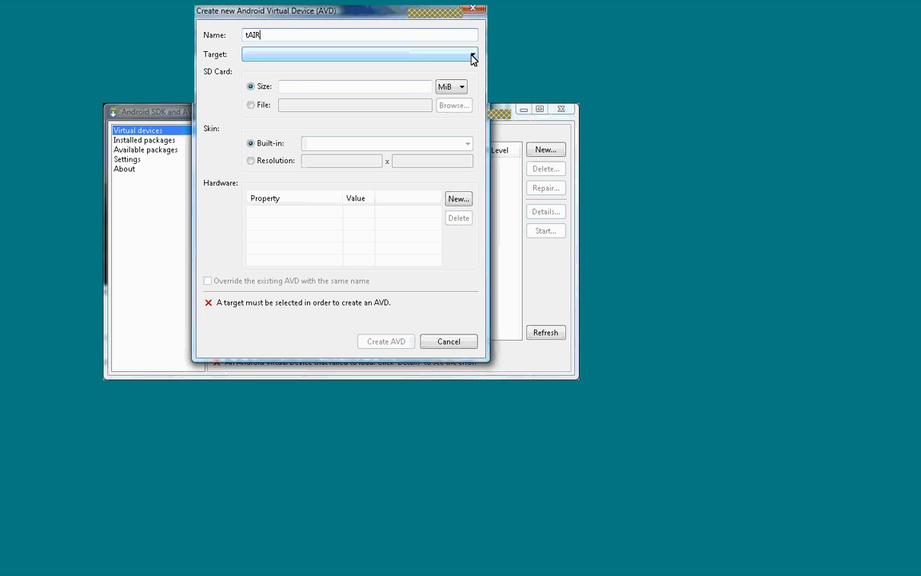
pyautogui.click(471, 54)
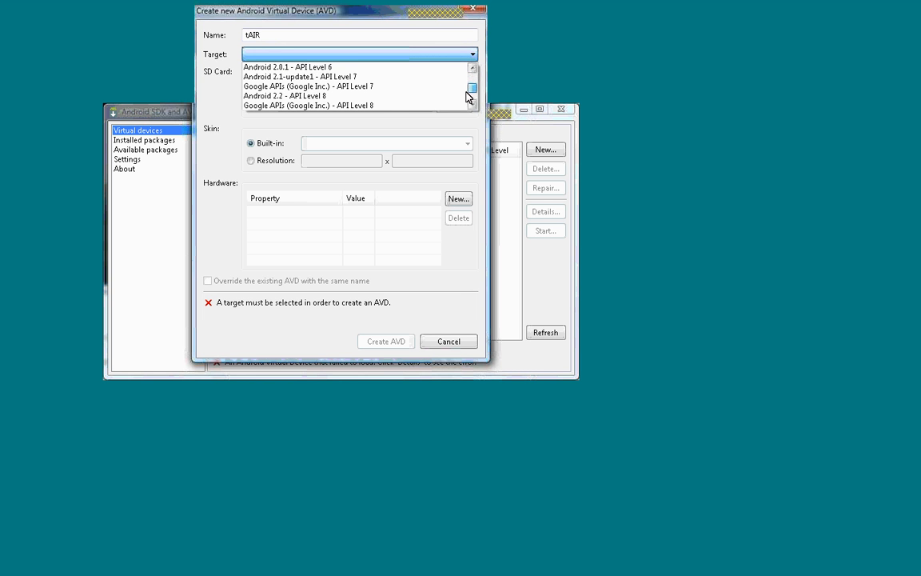
pyautogui.click(285, 95)
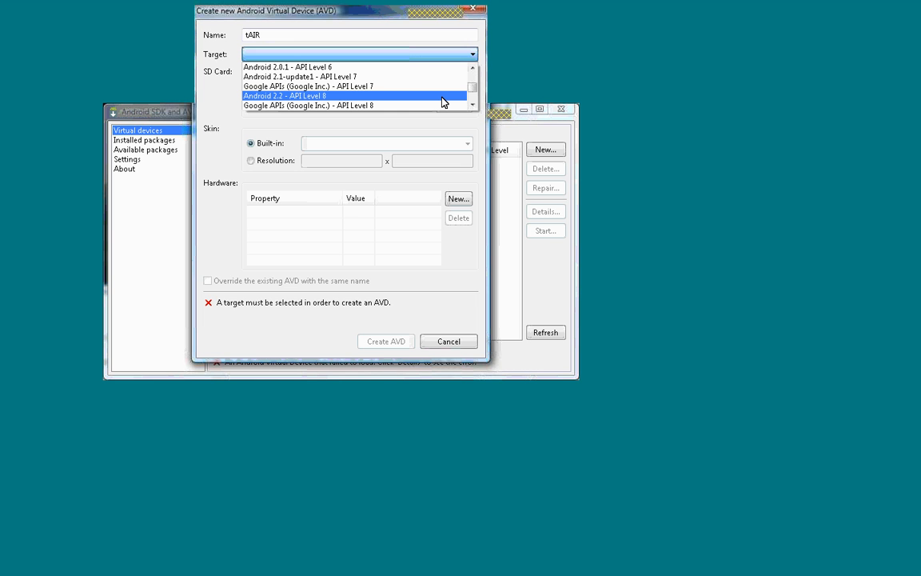
pyautogui.click(284, 95)
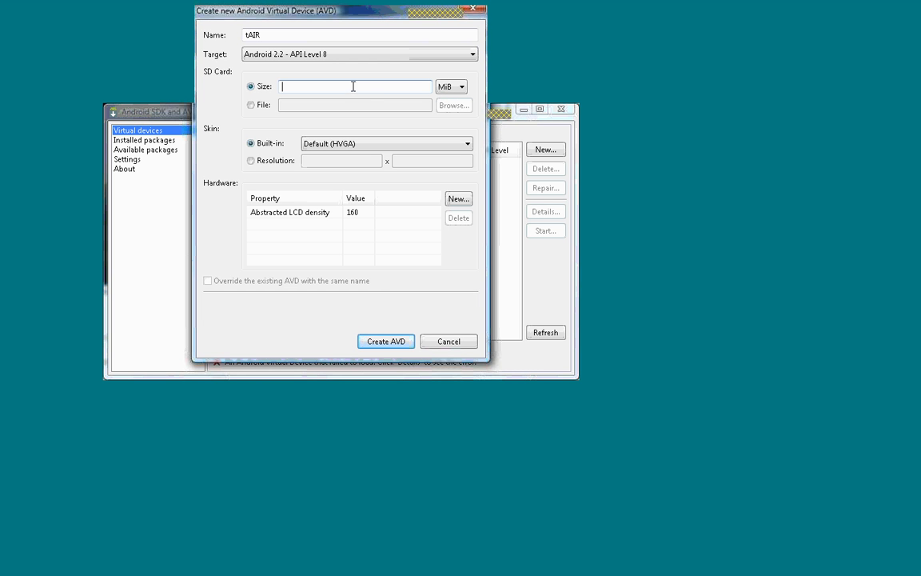
# Step: Give tAIR a 64 MiB SD card and a custom 320x530 resolution
pyautogui.write('64')
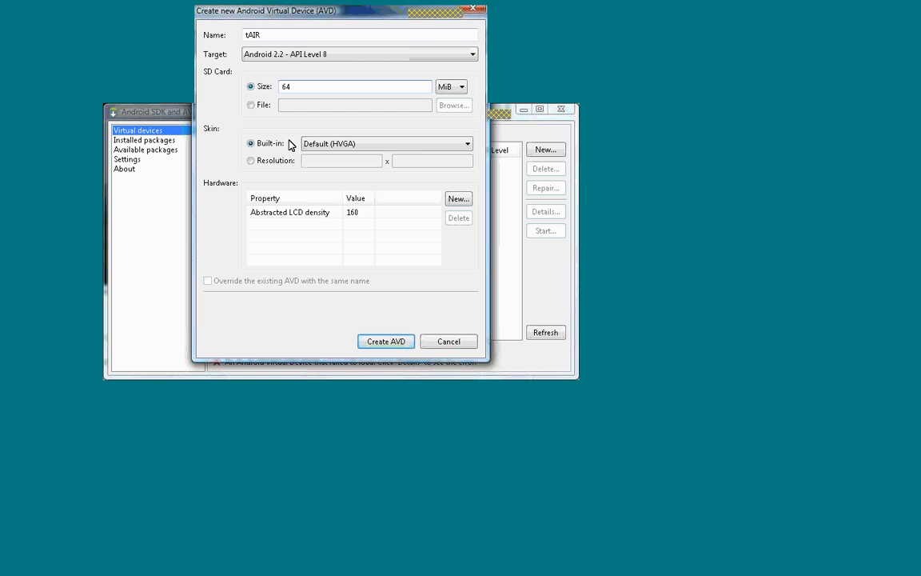
pyautogui.click(251, 160)
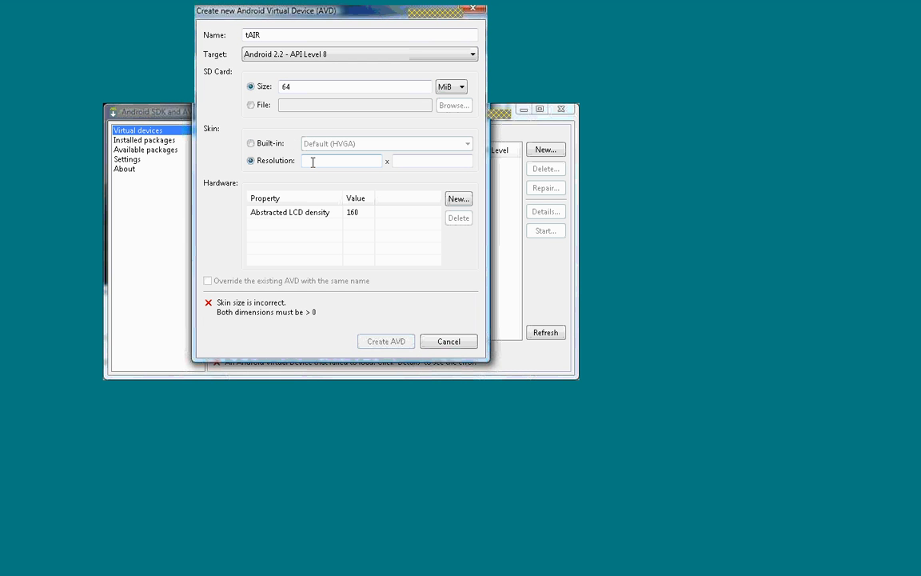
pyautogui.write('320')
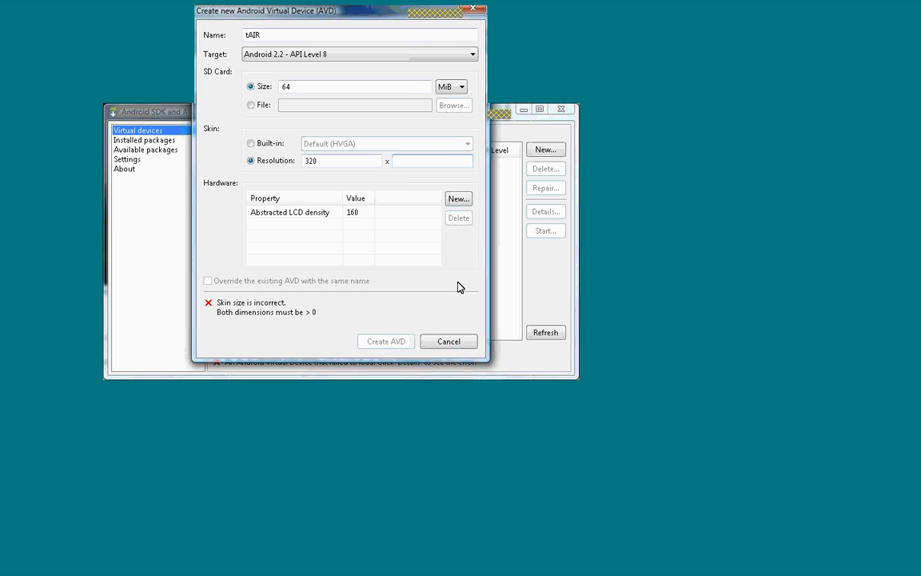
pyautogui.write('53')
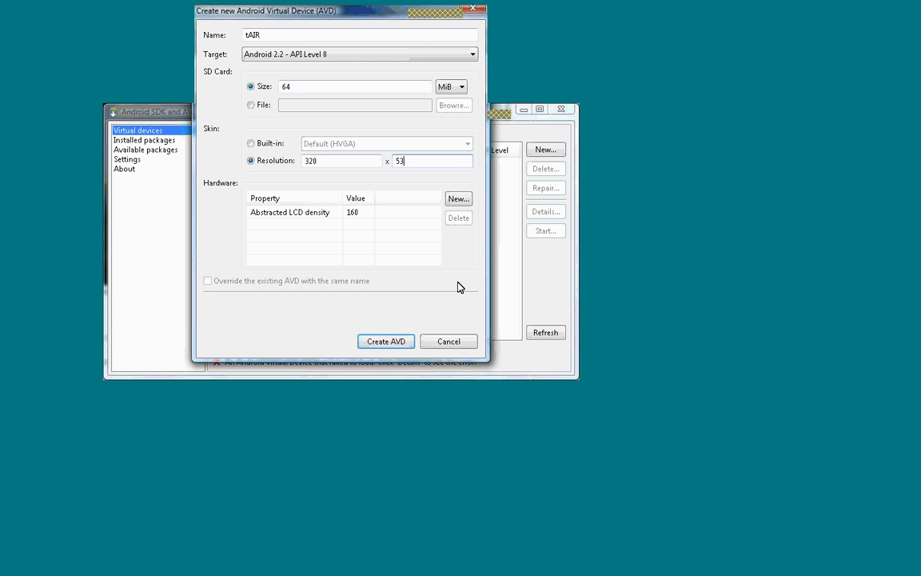
pyautogui.write('0')
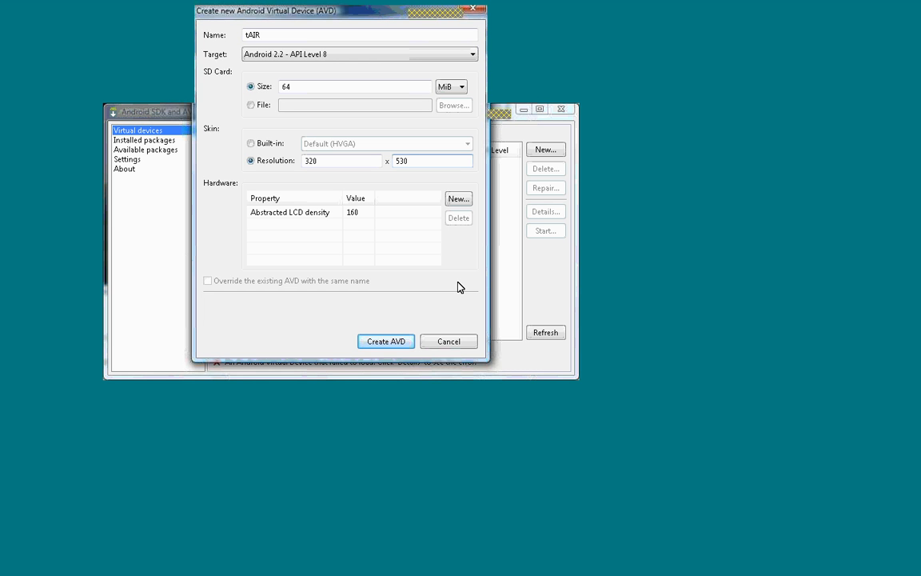
pyautogui.click(432, 161)
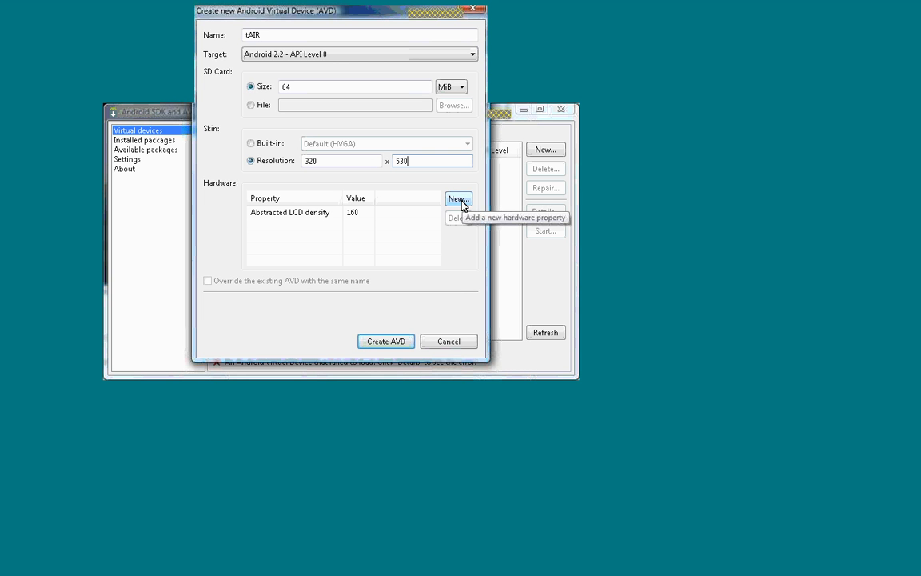
# Step: Add SD card, touch-screen and 96 MB device RAM hardware properties, then create tAIR
pyautogui.click(458, 198)
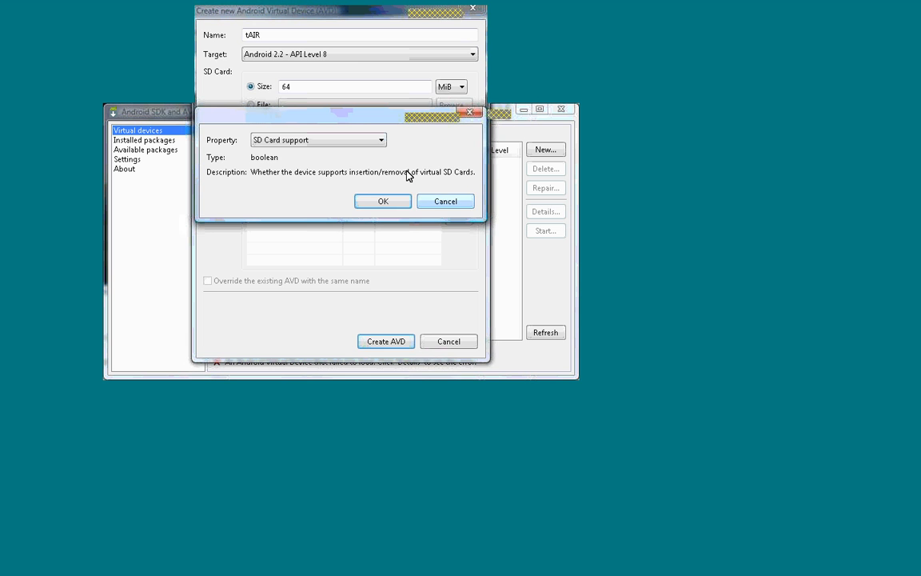
pyautogui.click(382, 201)
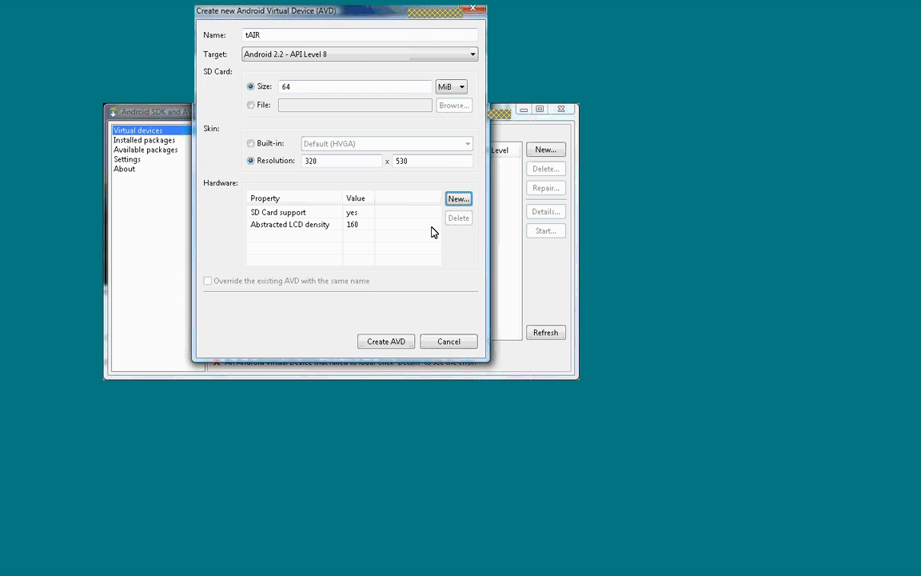
pyautogui.click(457, 198)
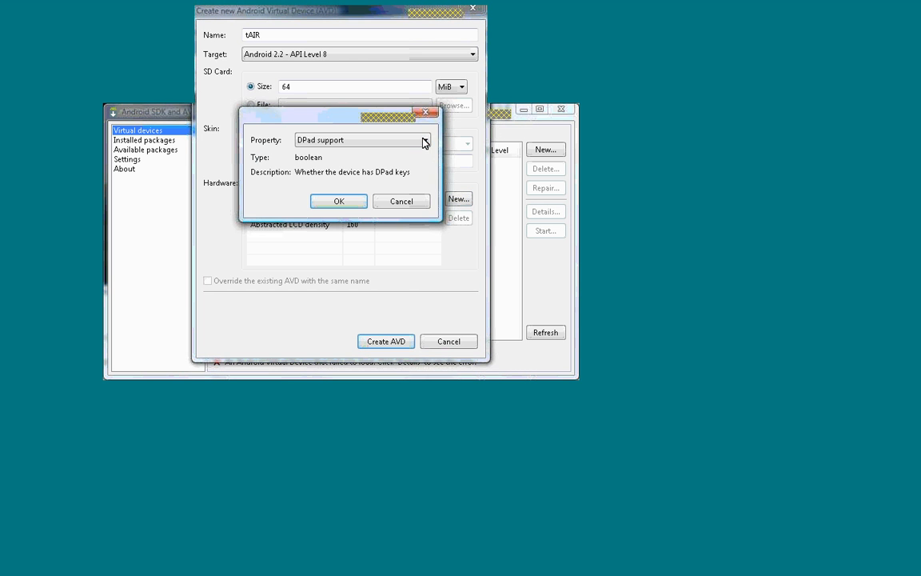
pyautogui.click(424, 140)
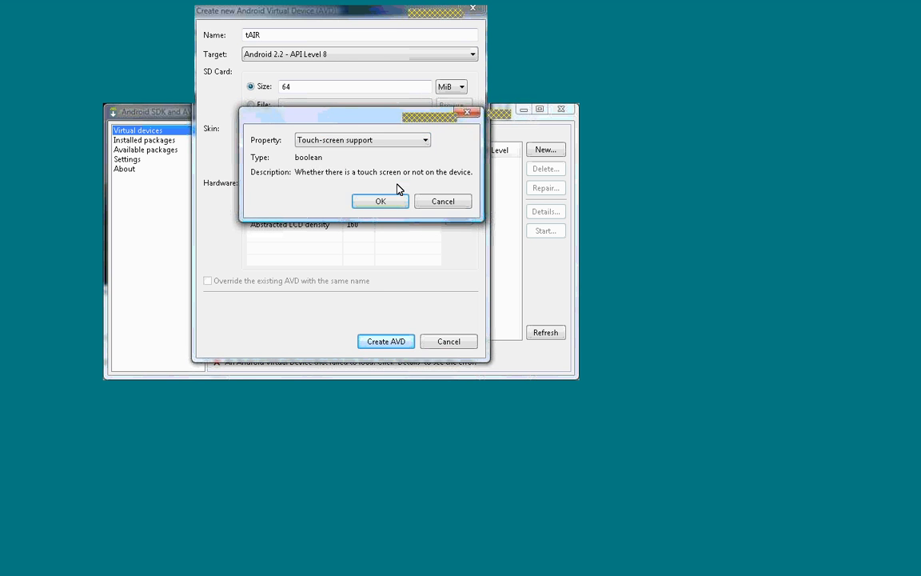
pyautogui.click(379, 200)
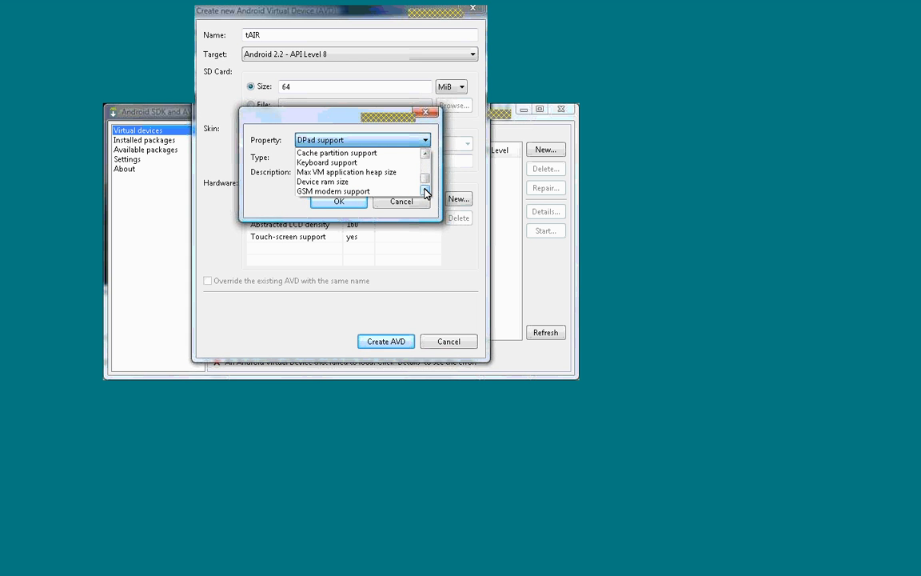
pyautogui.click(323, 182)
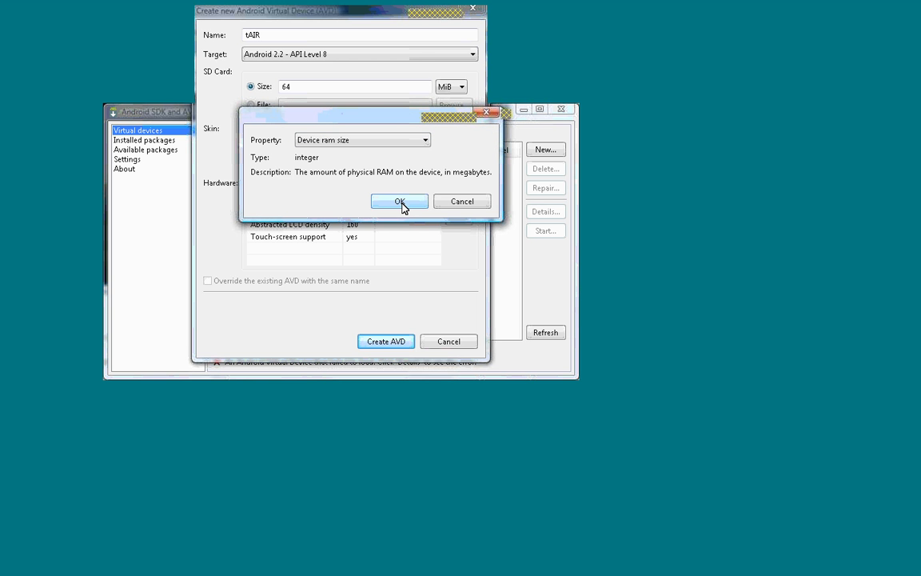
pyautogui.click(399, 200)
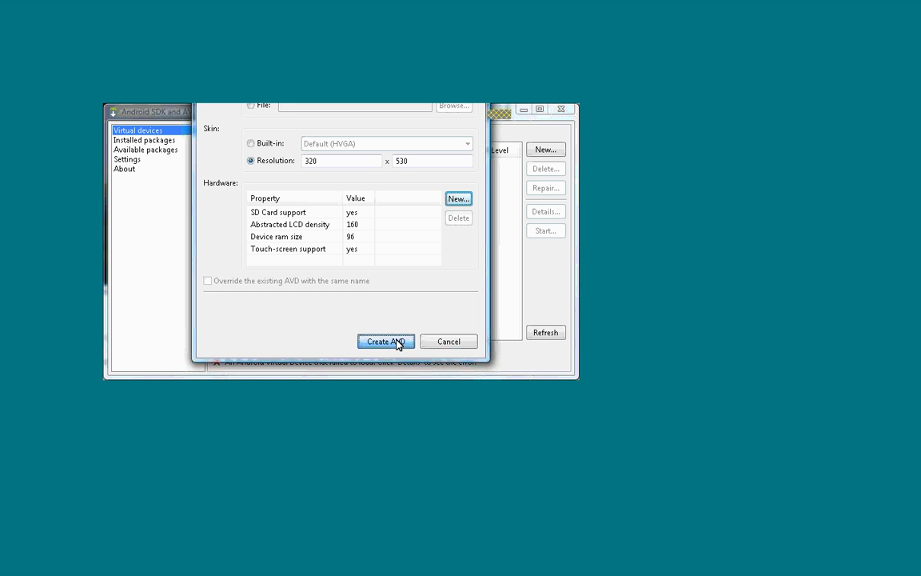
pyautogui.click(385, 341)
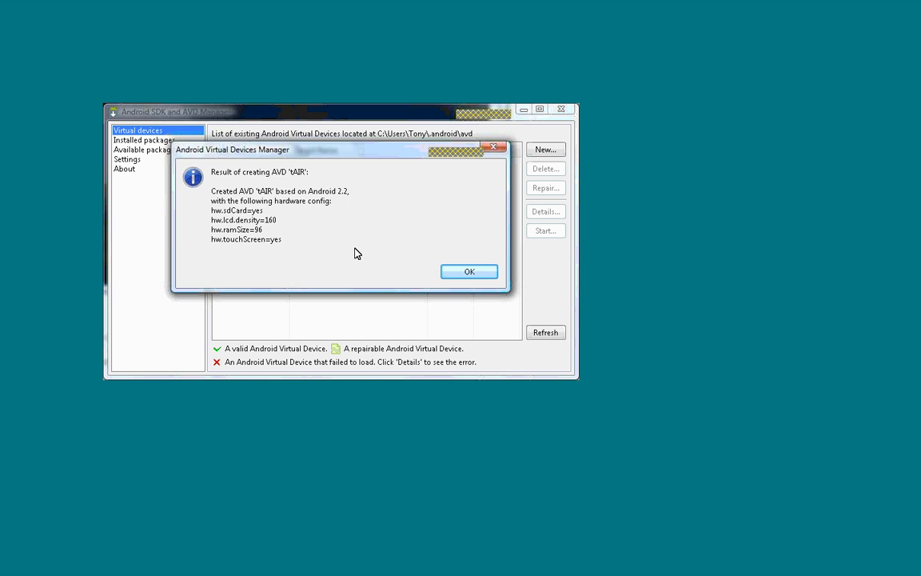
pyautogui.moveTo(392, 246)
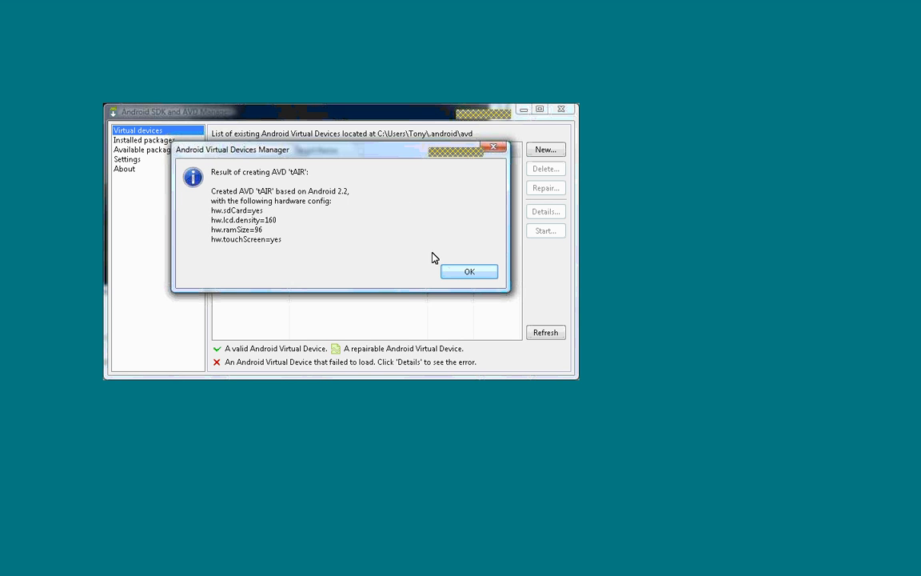
# Step: Dismiss the AVD creation report and select tAIR in the device list
pyautogui.click(469, 271)
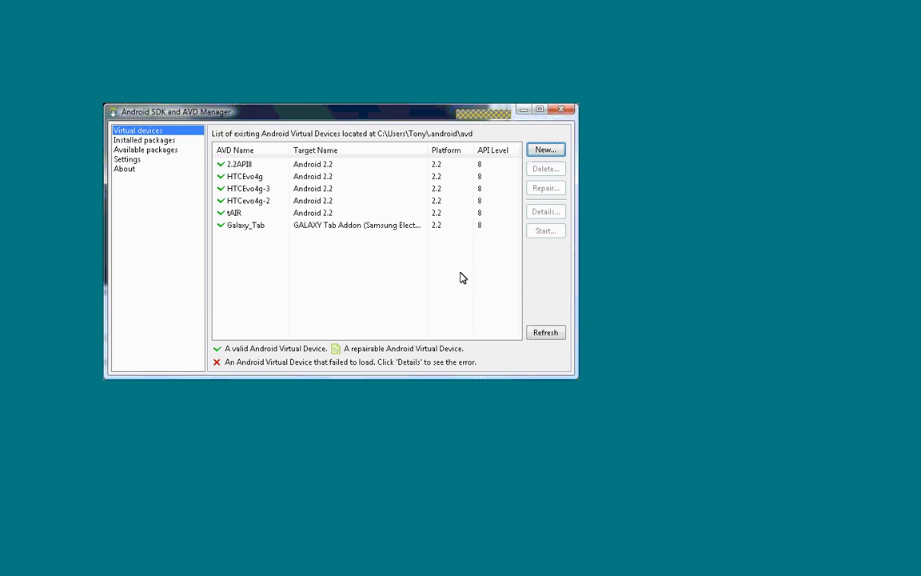
pyautogui.moveTo(336, 233)
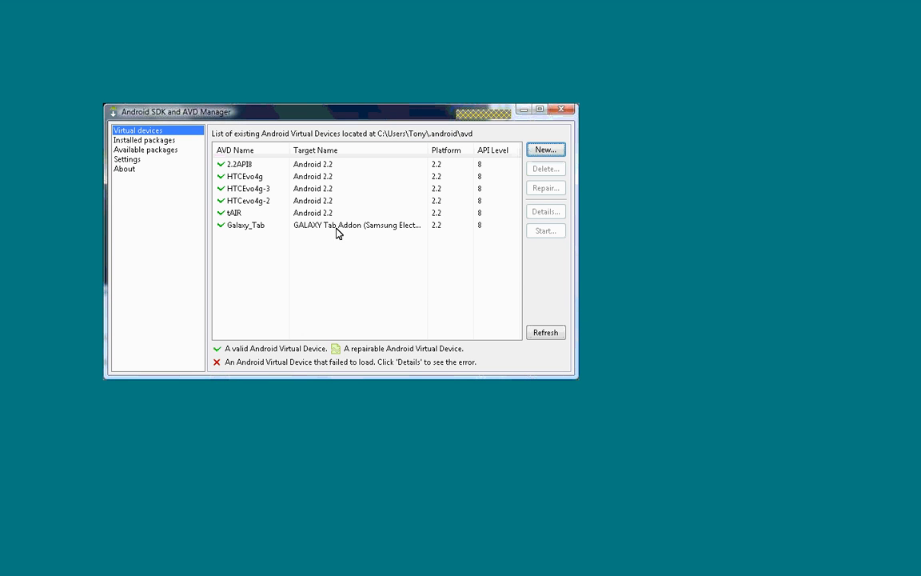
pyautogui.click(234, 212)
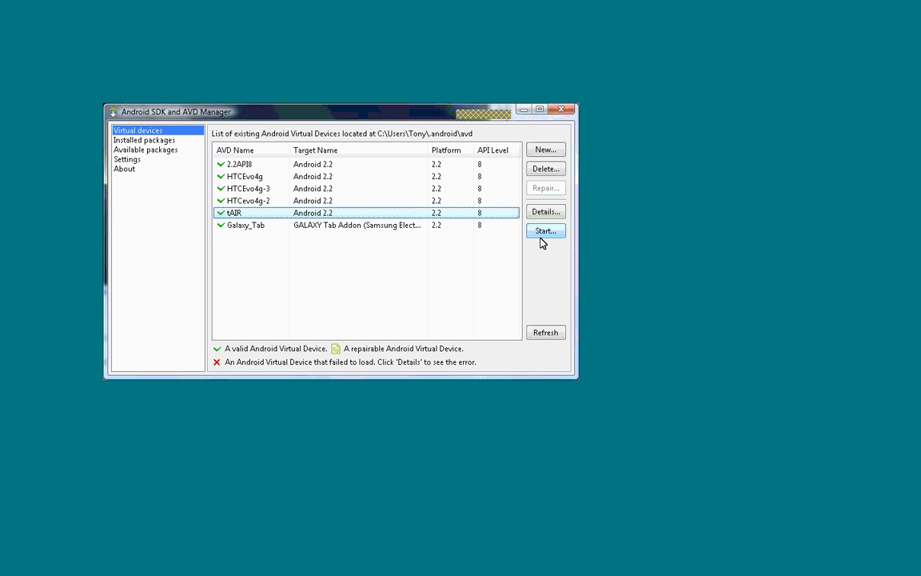
# Step: Launch the tAIR emulator with its 320x530 skin
pyautogui.click(546, 231)
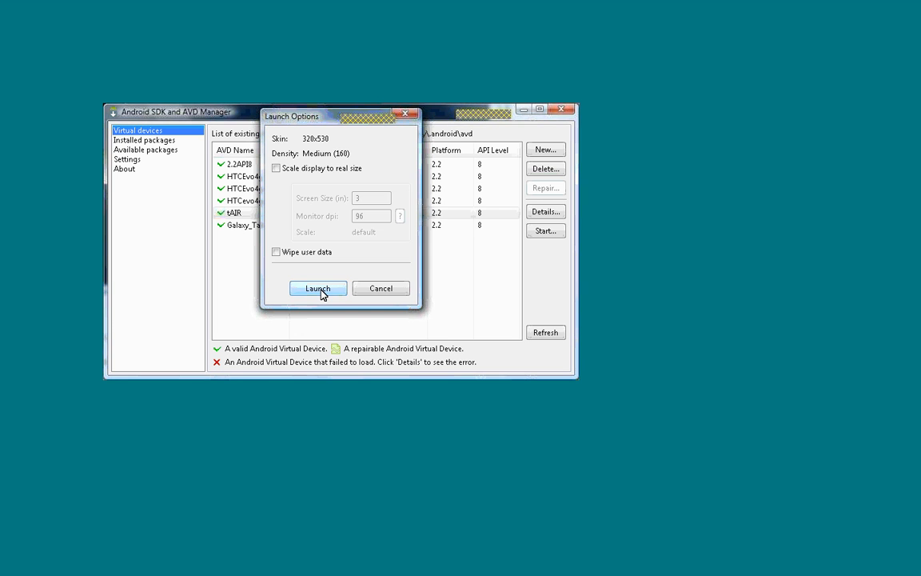
pyautogui.click(317, 289)
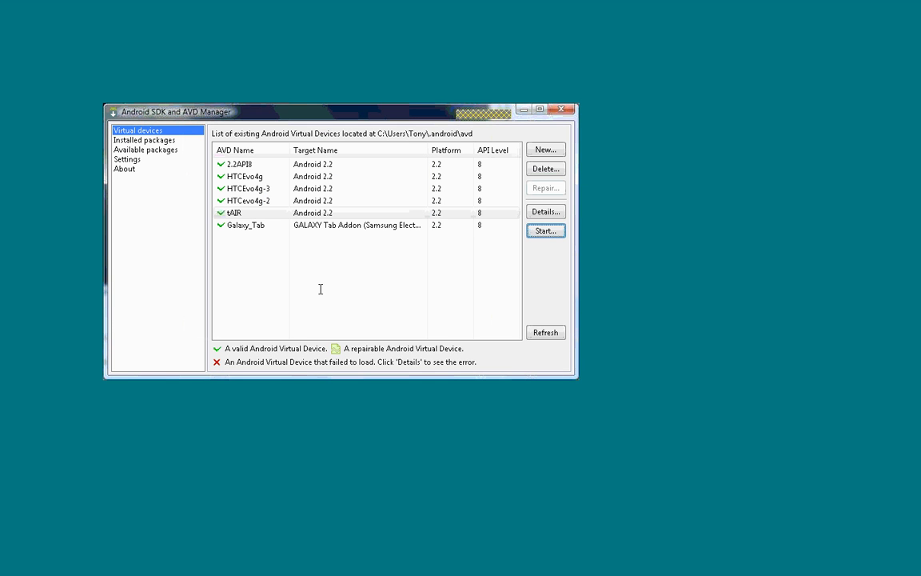